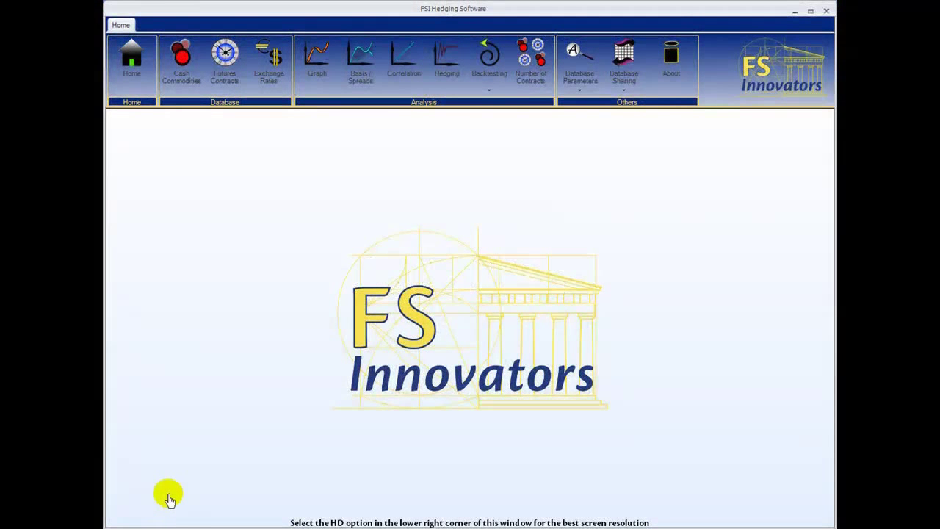
mouse_move(185, 234)
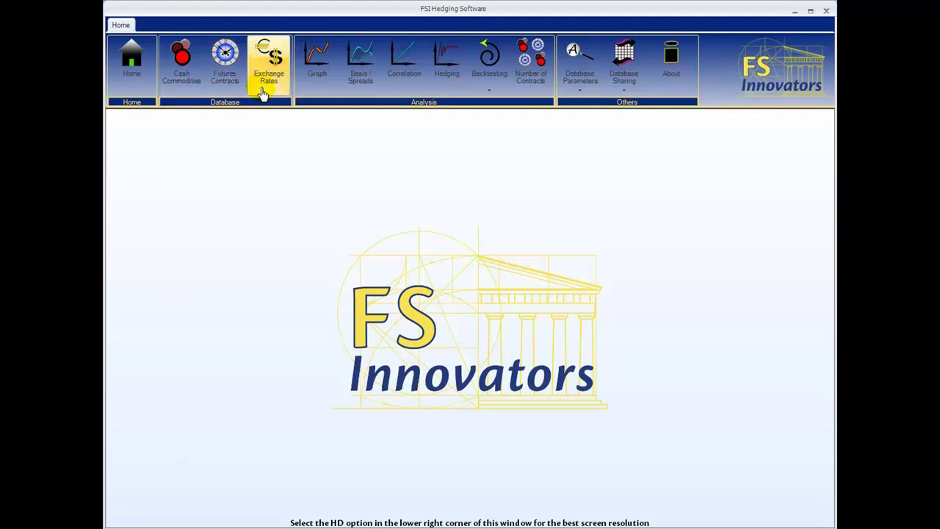
mouse_move(225, 67)
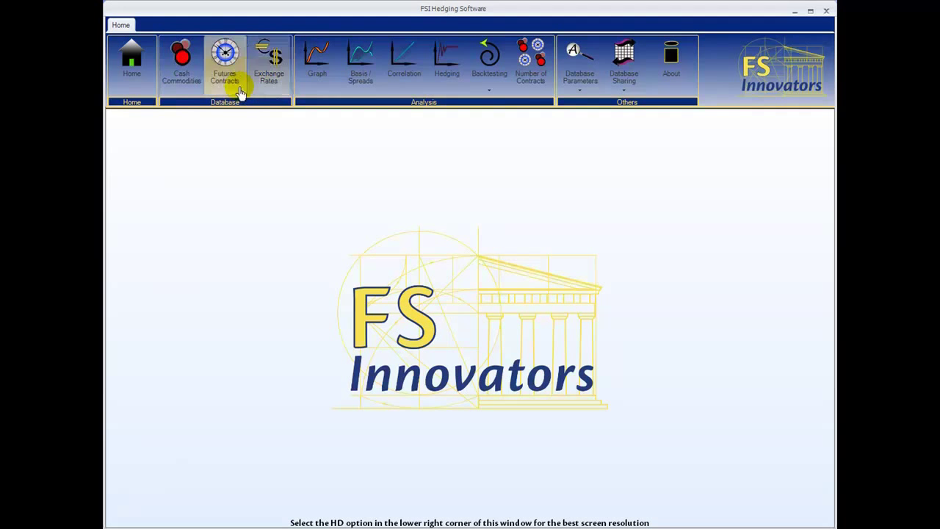
Open the Nickel London Metal Exchange contract's details from the Futures Contracts list.
left_click(224, 62)
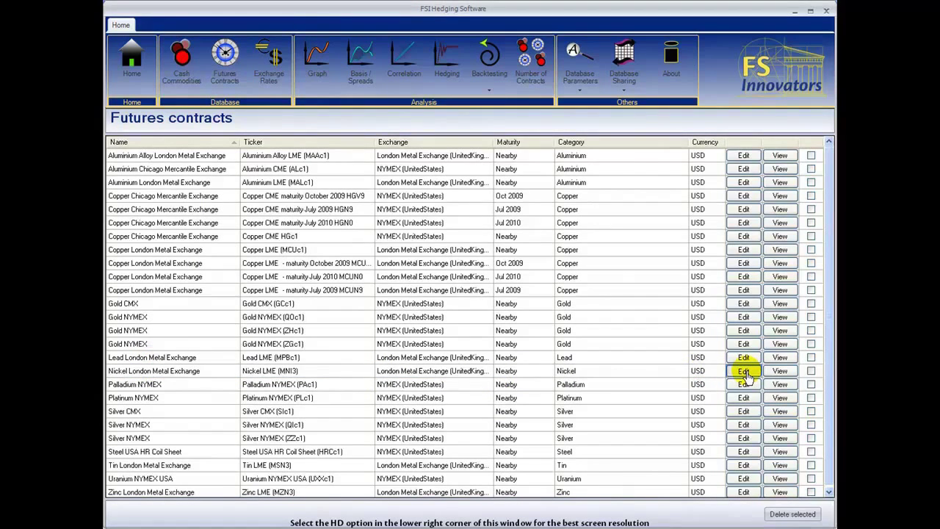
left_click(743, 370)
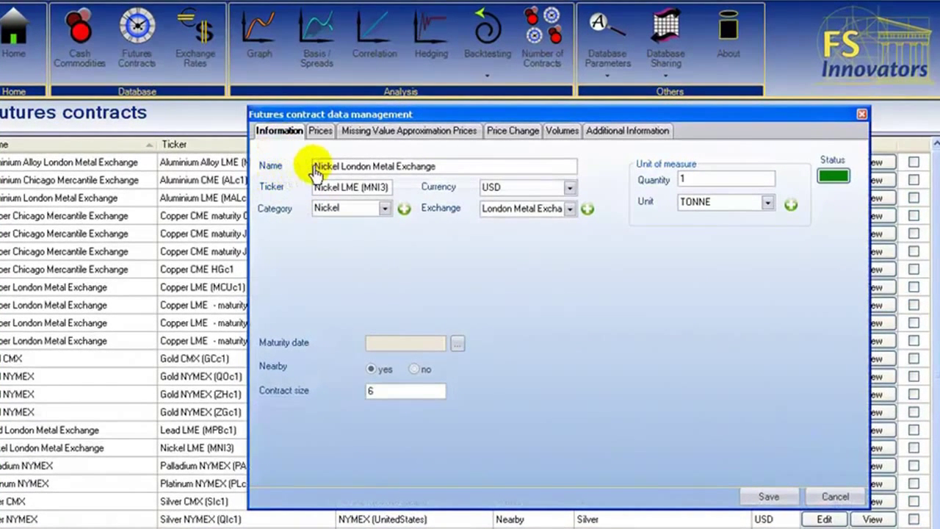
mouse_move(291, 194)
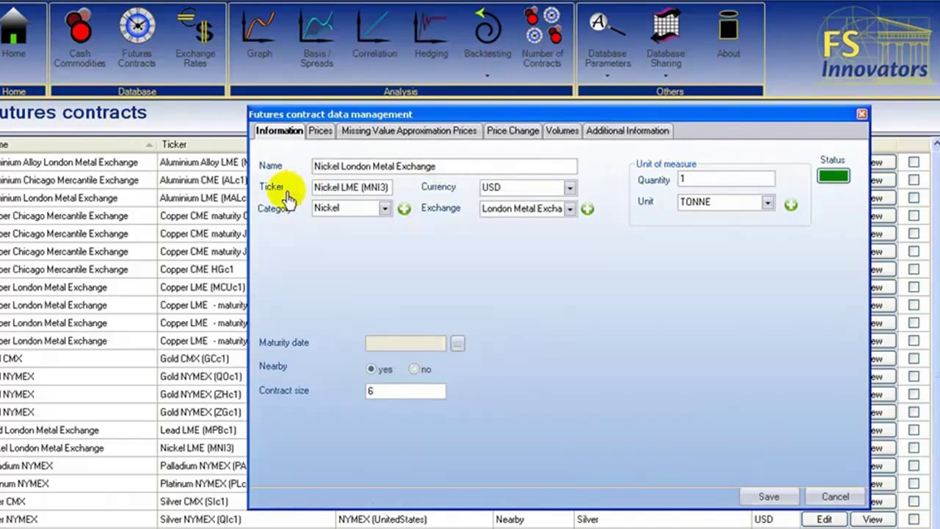
mouse_move(441, 208)
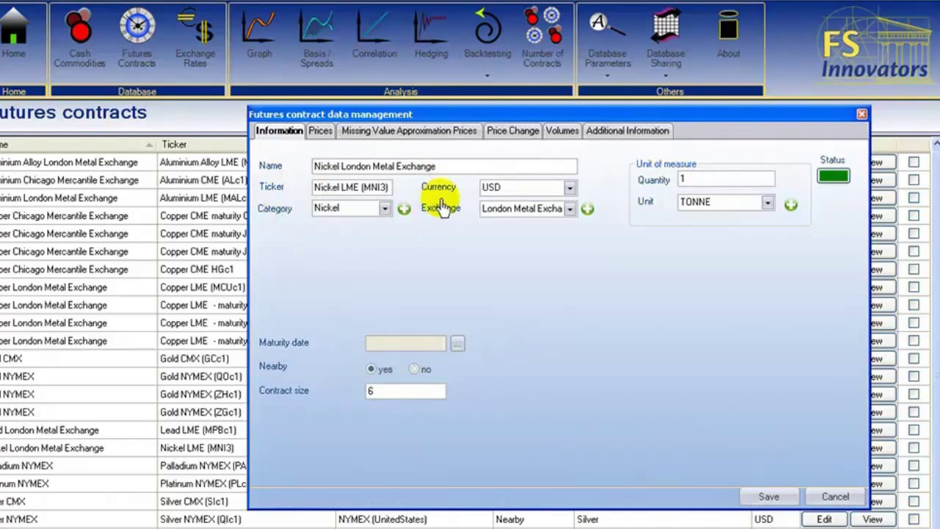
mouse_move(444, 228)
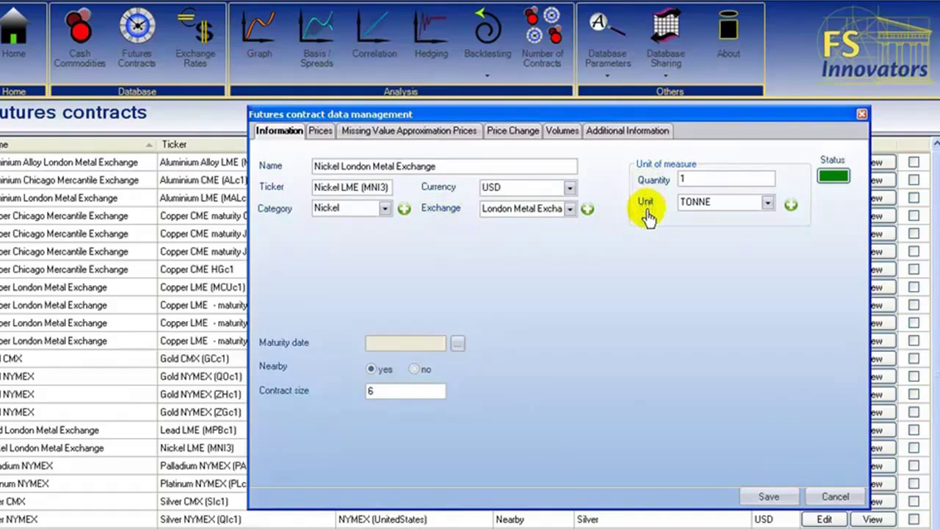
mouse_move(379, 343)
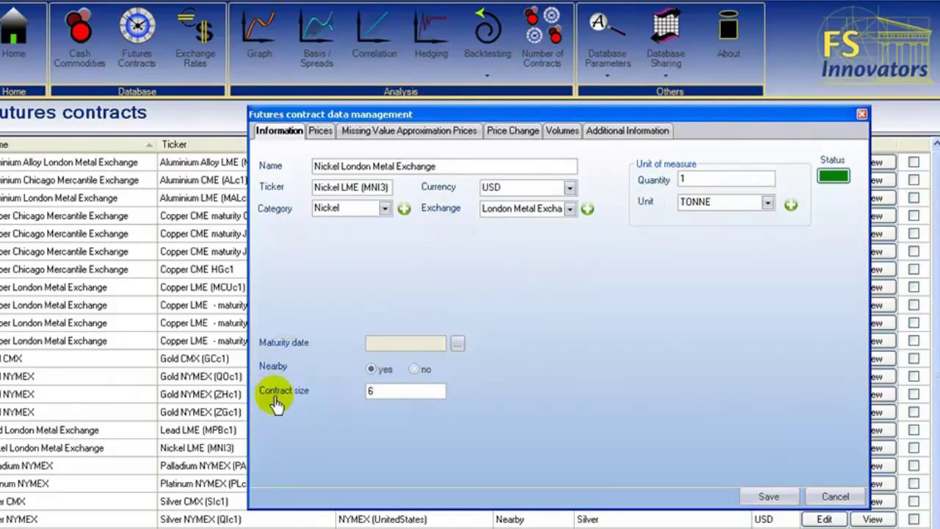
mouse_move(345, 287)
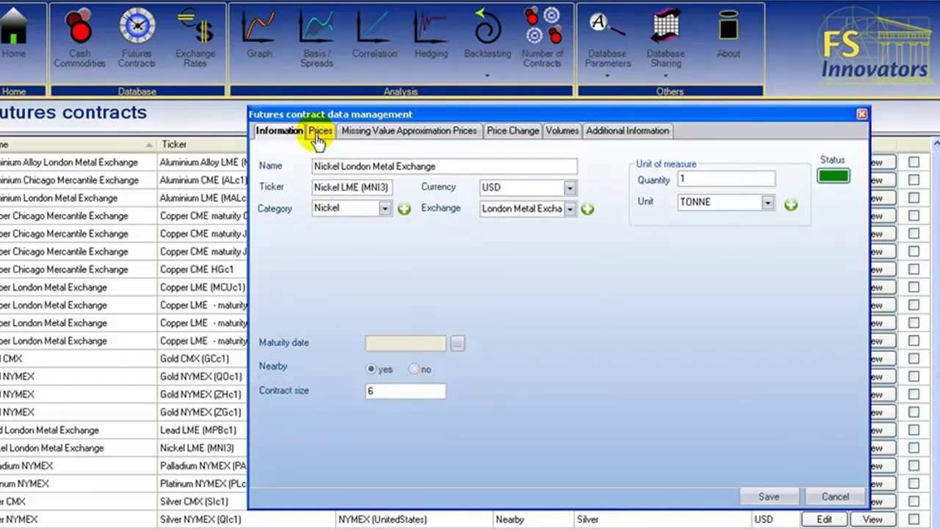
Show the Nickel contract's historical price table and 1999–2008 price chart.
left_click(321, 131)
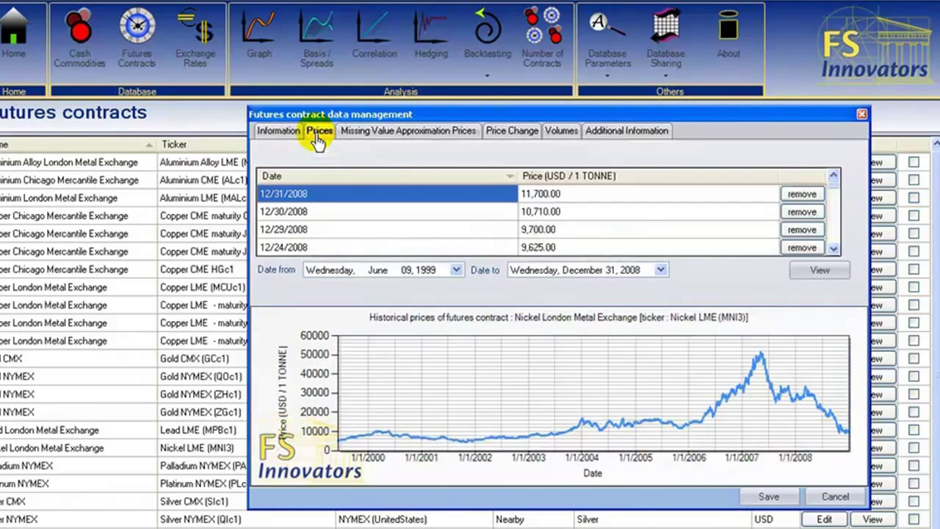
mouse_move(632, 382)
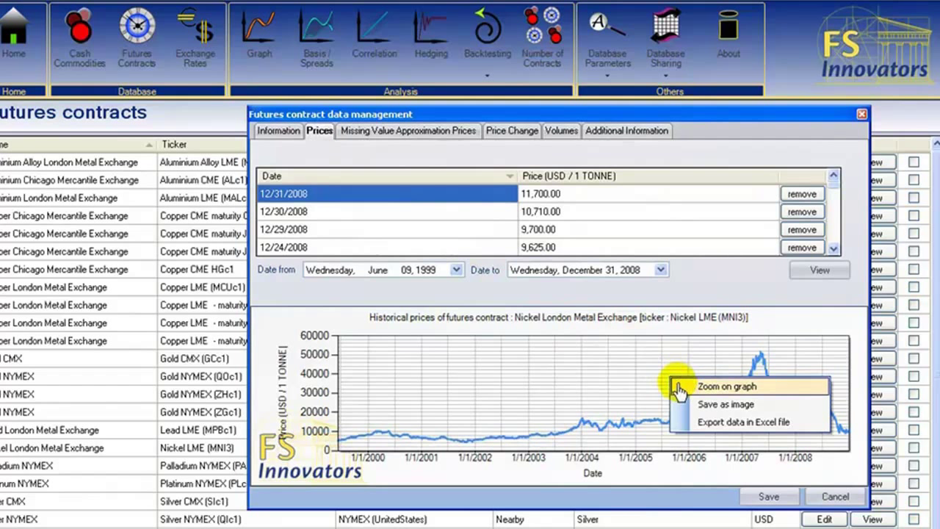
mouse_move(679, 422)
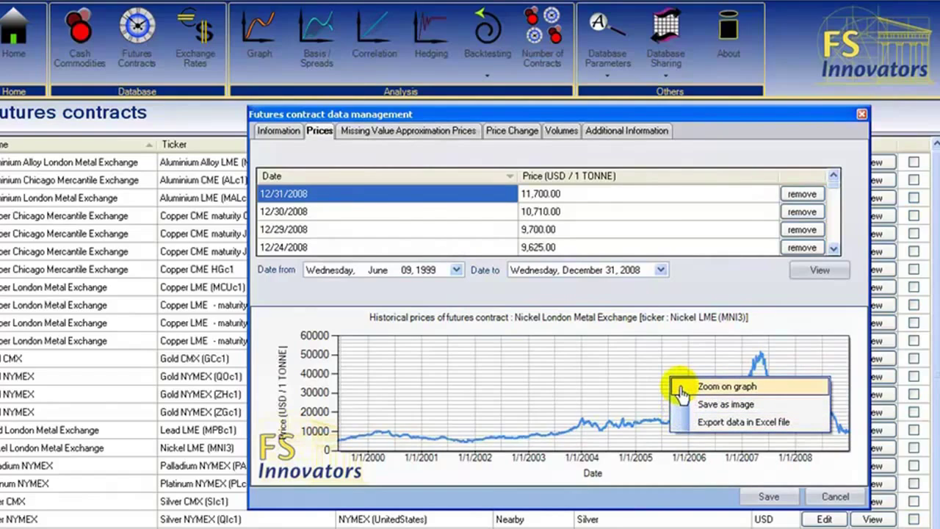
left_click(725, 385)
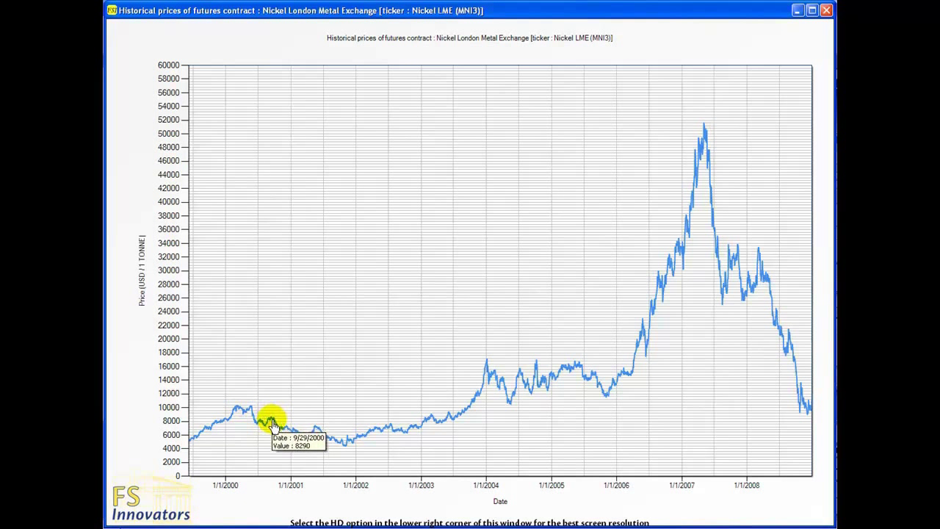
mouse_move(292, 432)
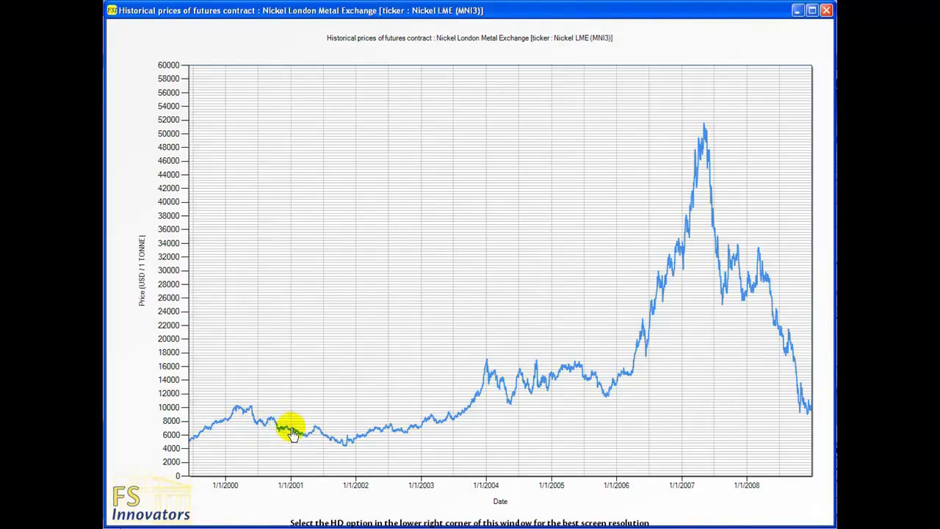
mouse_move(291, 429)
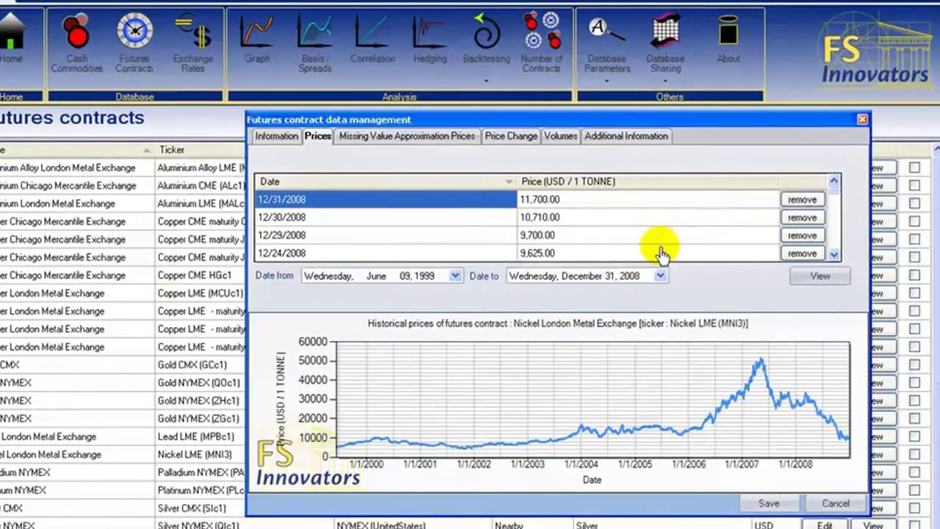
mouse_move(394, 145)
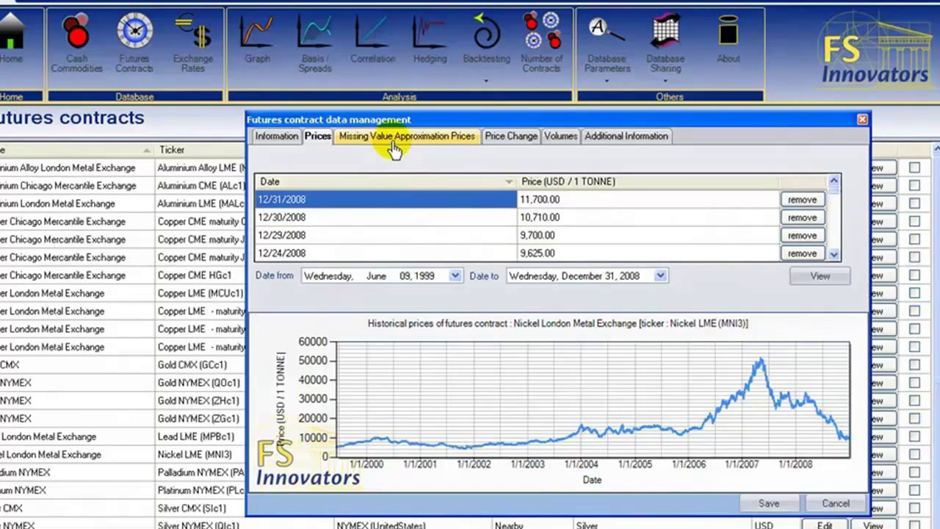
View the Nickel missing-value approximation prices starting from June 18, 1999.
left_click(406, 135)
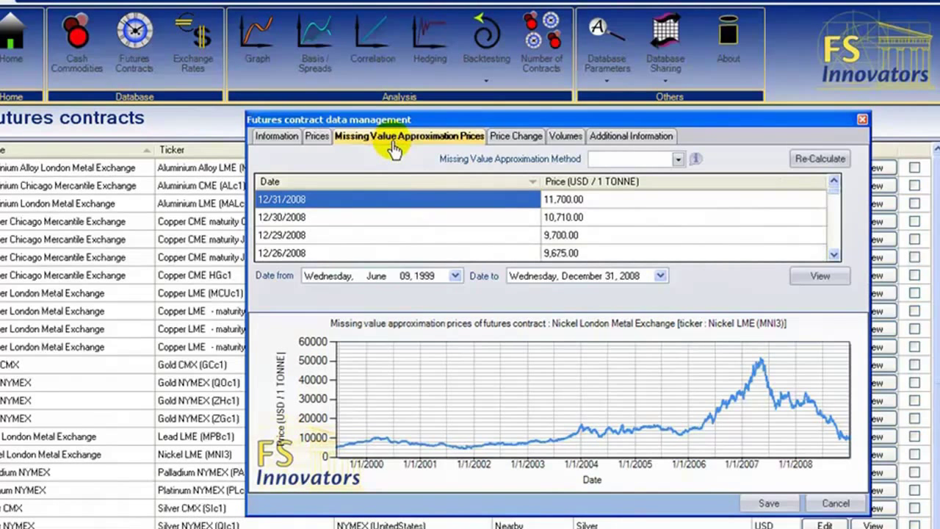
left_click(676, 158)
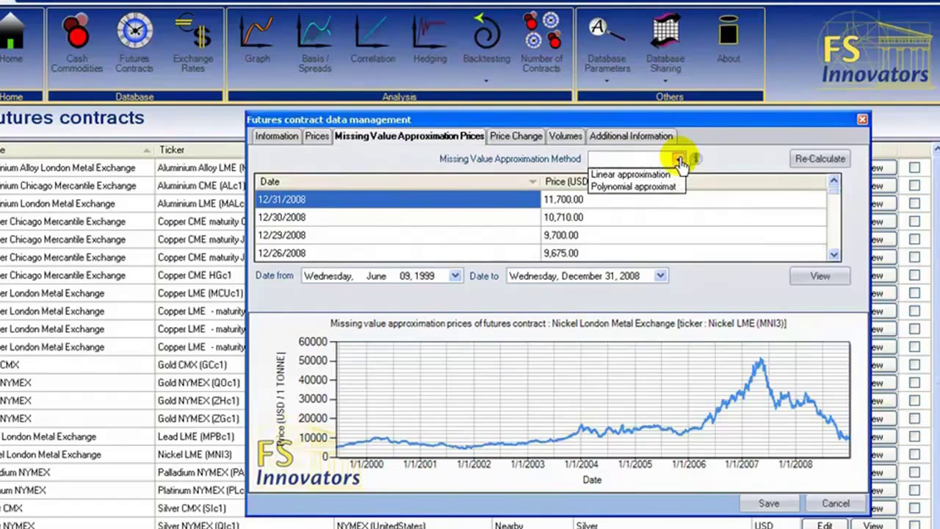
left_click(676, 159)
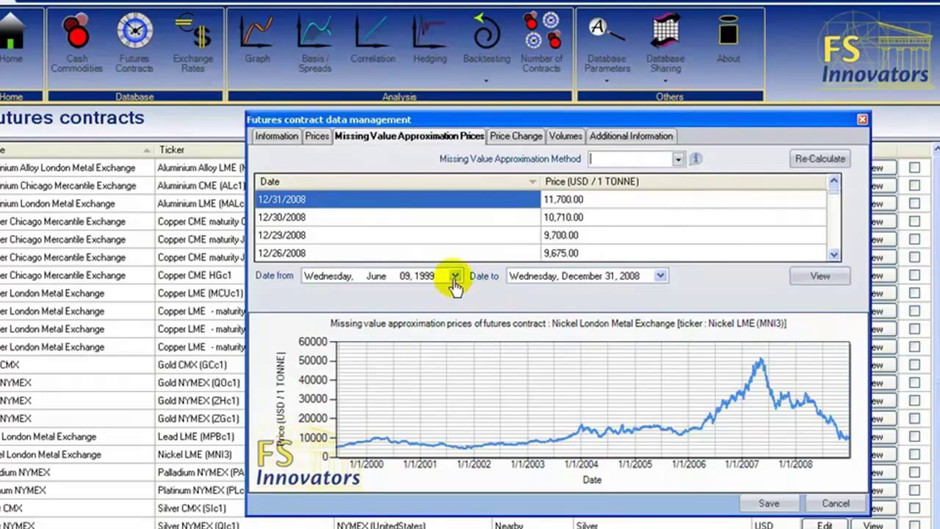
left_click(456, 276)
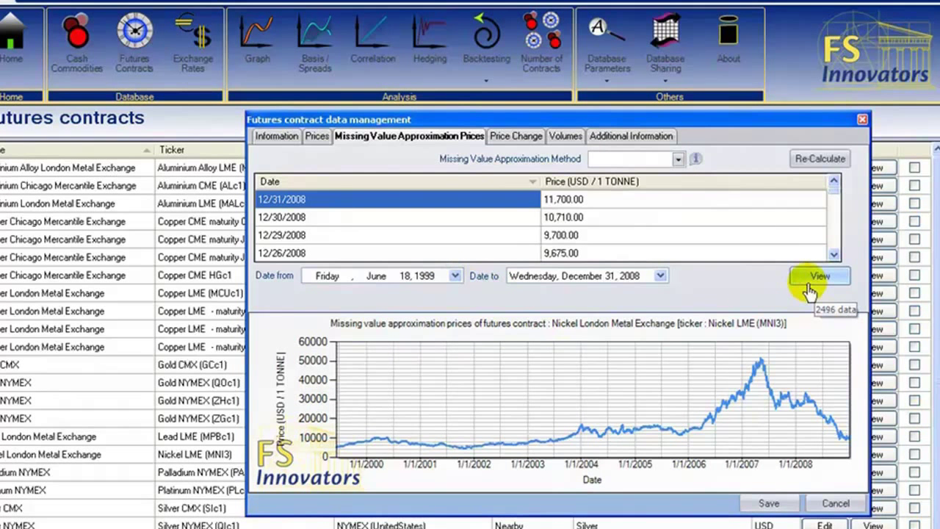
mouse_move(518, 136)
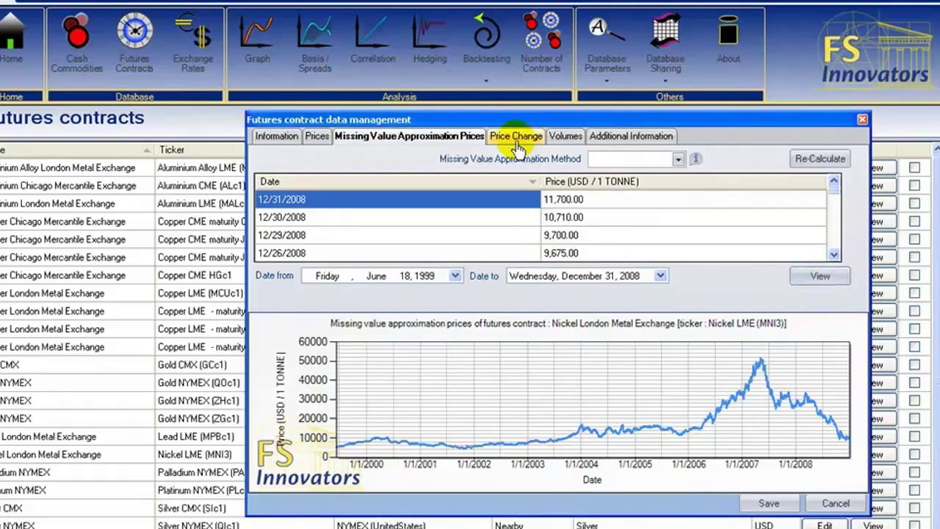
Review the Nickel price change settings, checking the frequency and currency choices.
left_click(511, 136)
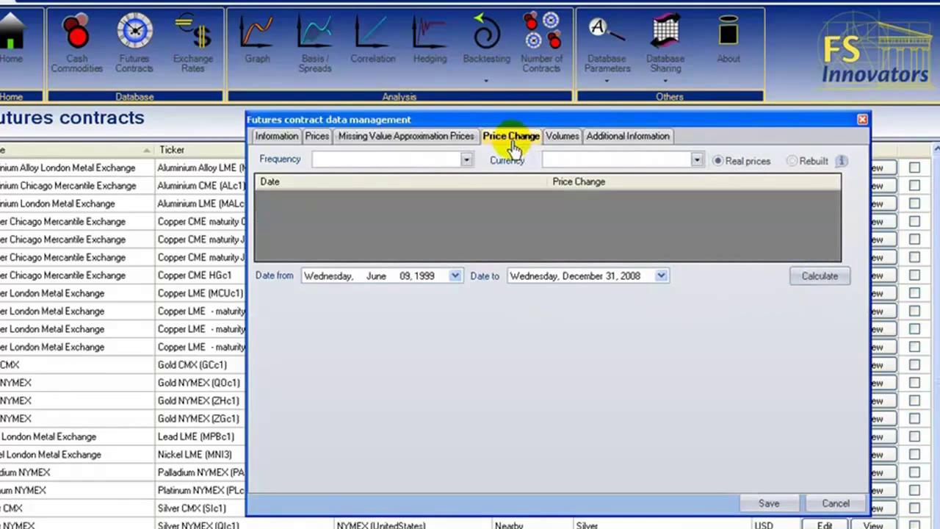
left_click(466, 159)
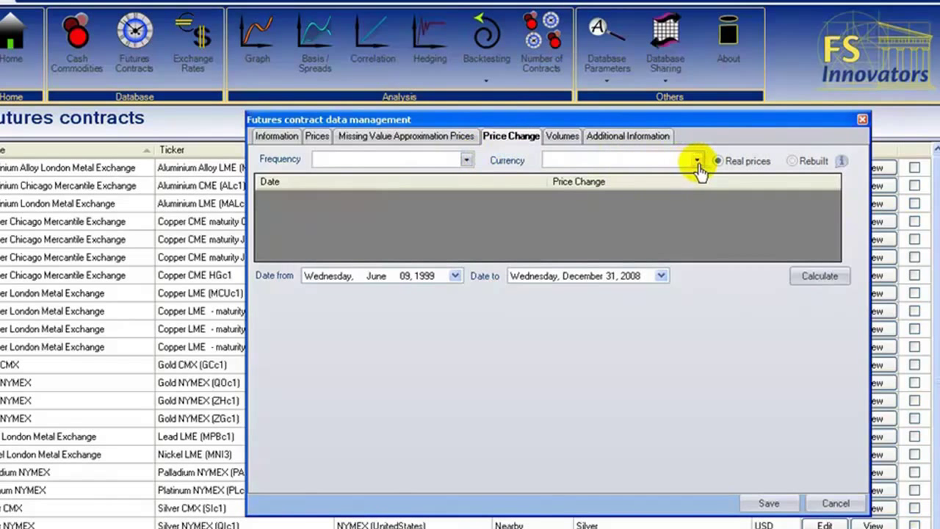
left_click(562, 136)
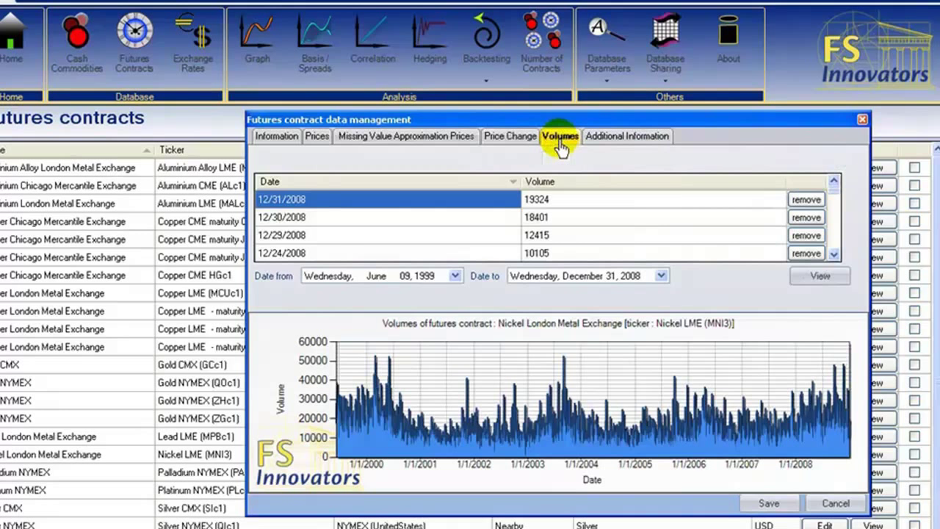
mouse_move(639, 394)
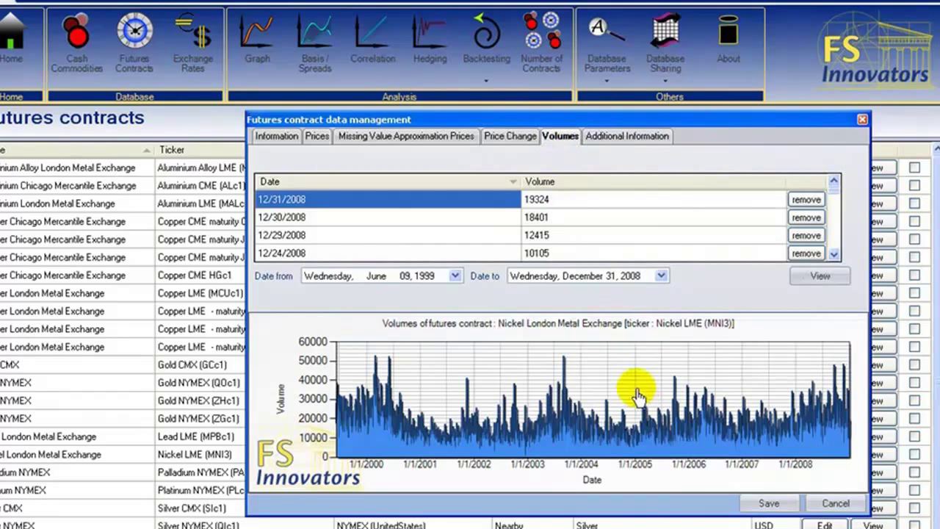
Enlarge the Nickel LME volume chart into its own full window.
right_click(635, 394)
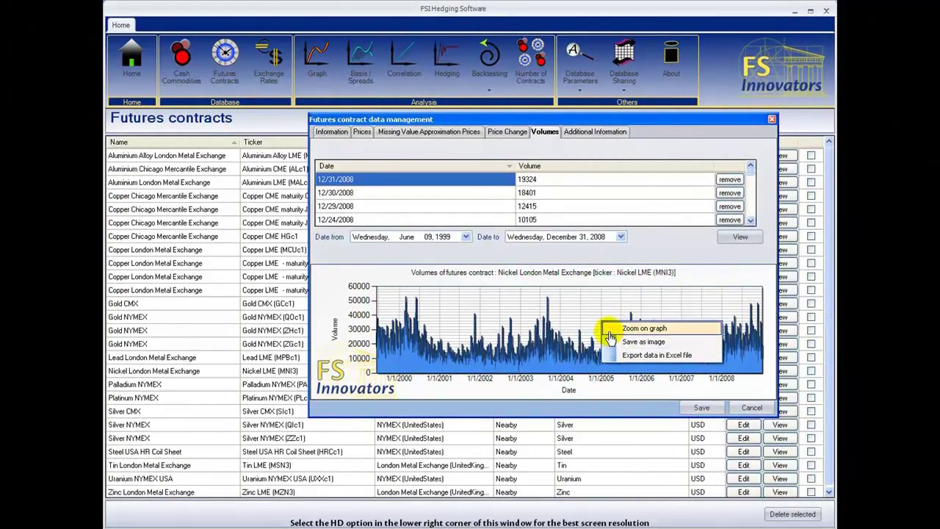
left_click(644, 330)
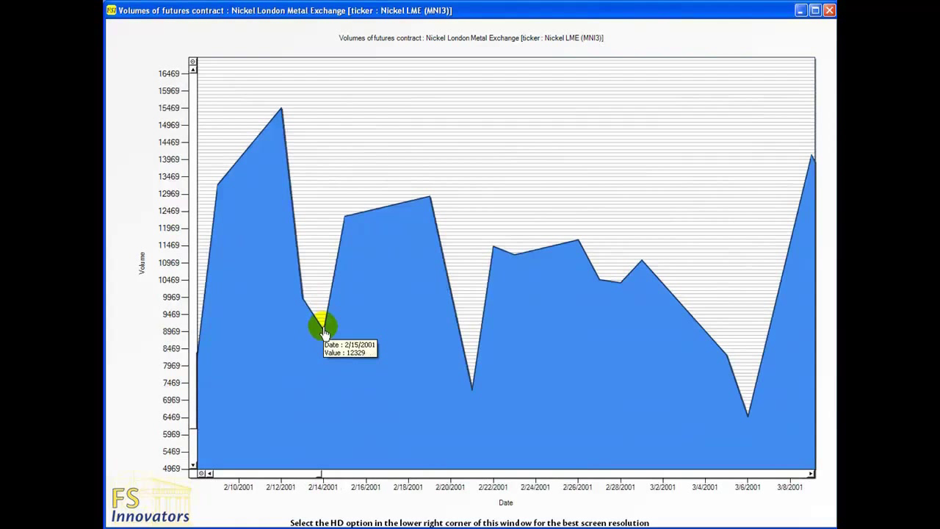
mouse_move(345, 220)
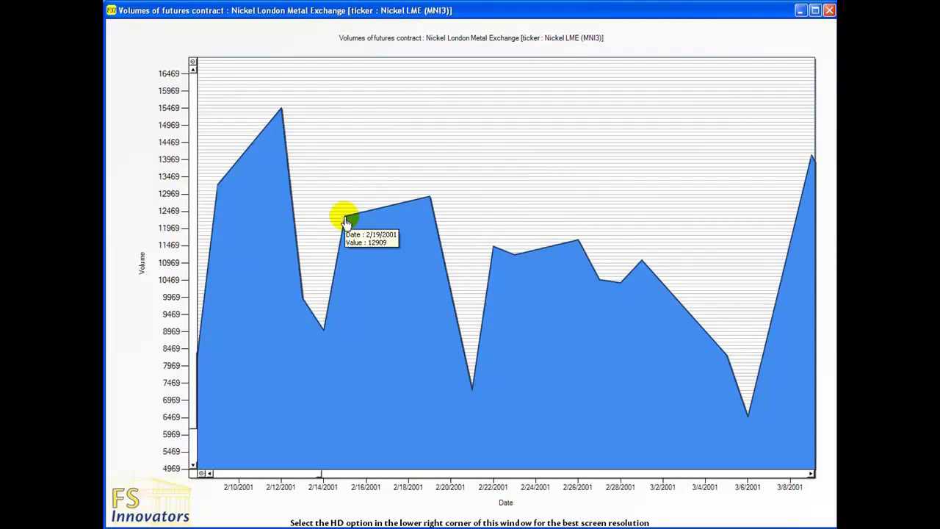
mouse_move(426, 203)
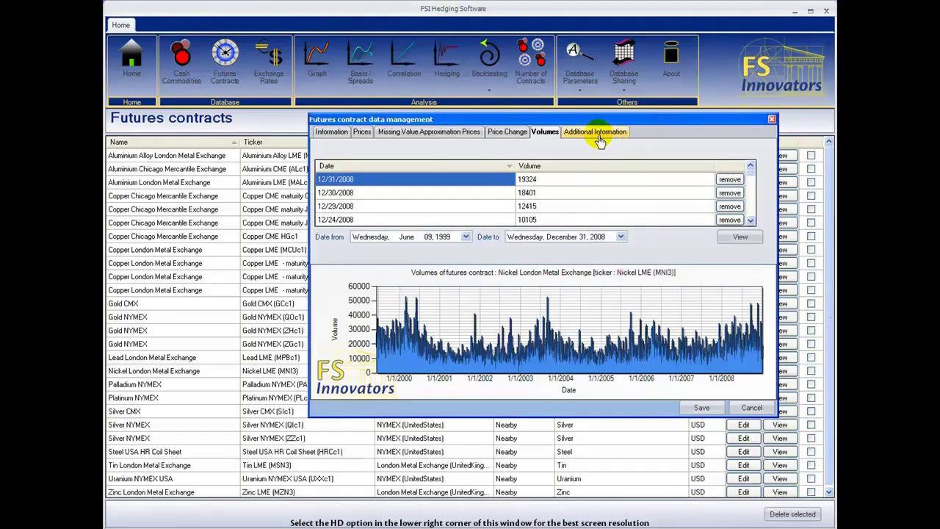
Check the Nickel contract's additional remarks, then cancel back to the futures contracts list.
left_click(596, 132)
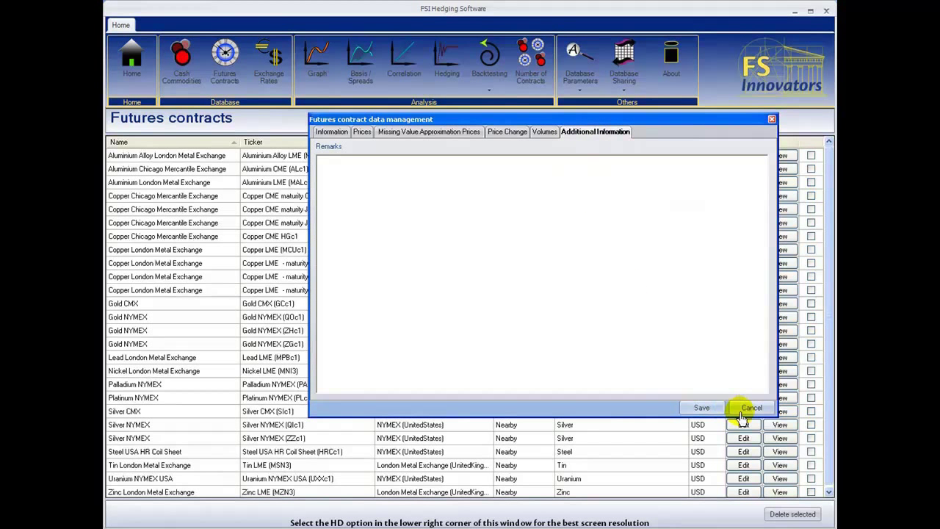
left_click(752, 408)
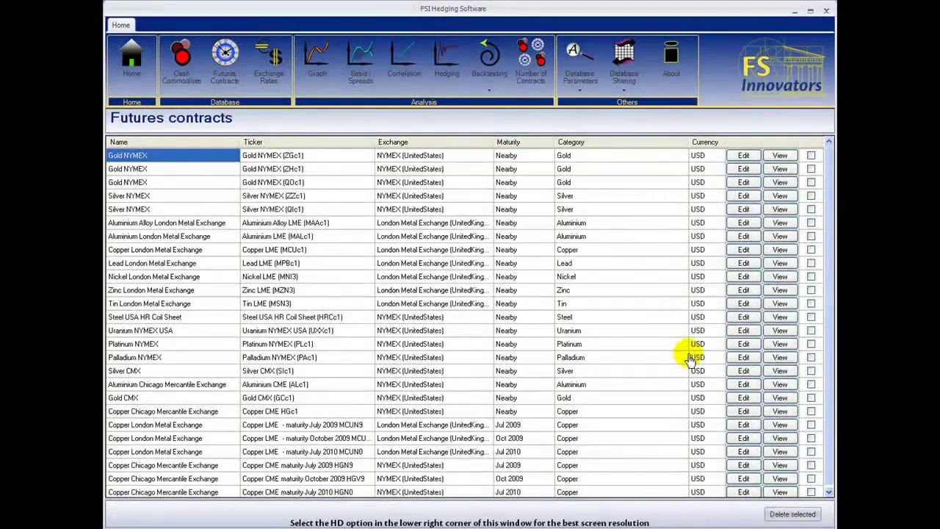
mouse_move(317, 62)
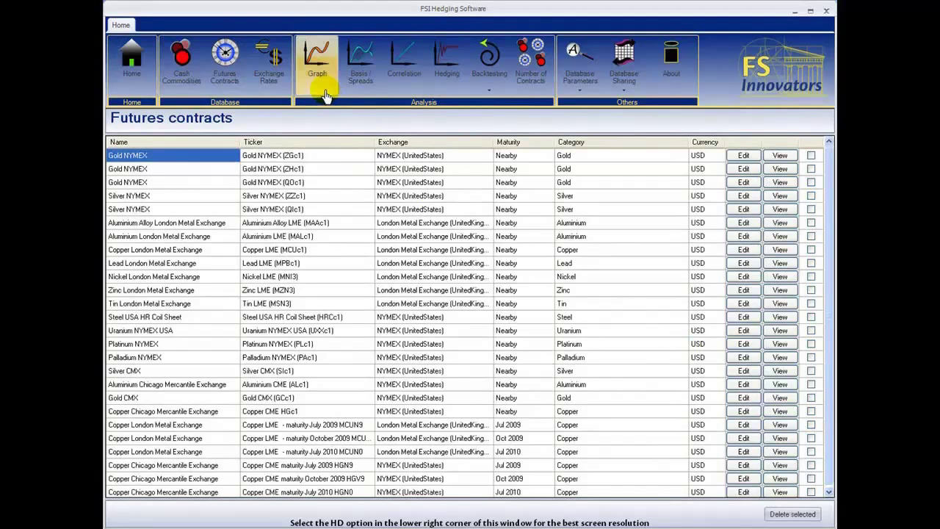
In Graph analysis, add Copper C101 EIP UK and three Copper LME futures to the selection.
left_click(317, 61)
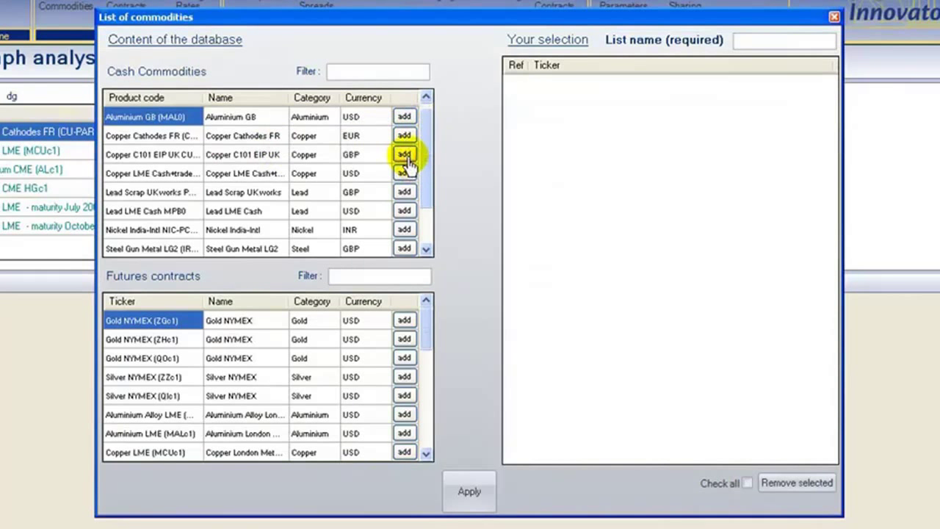
left_click(404, 154)
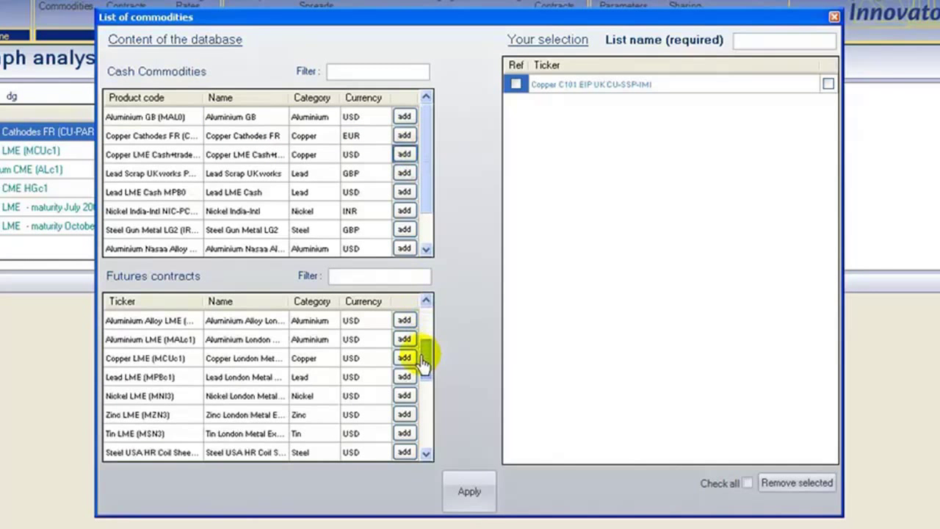
scroll("down", 3)
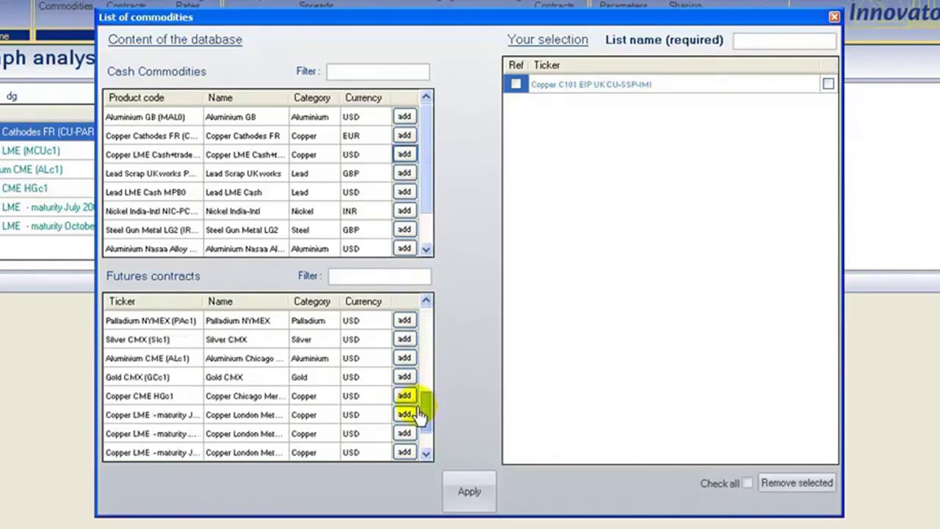
left_click(404, 414)
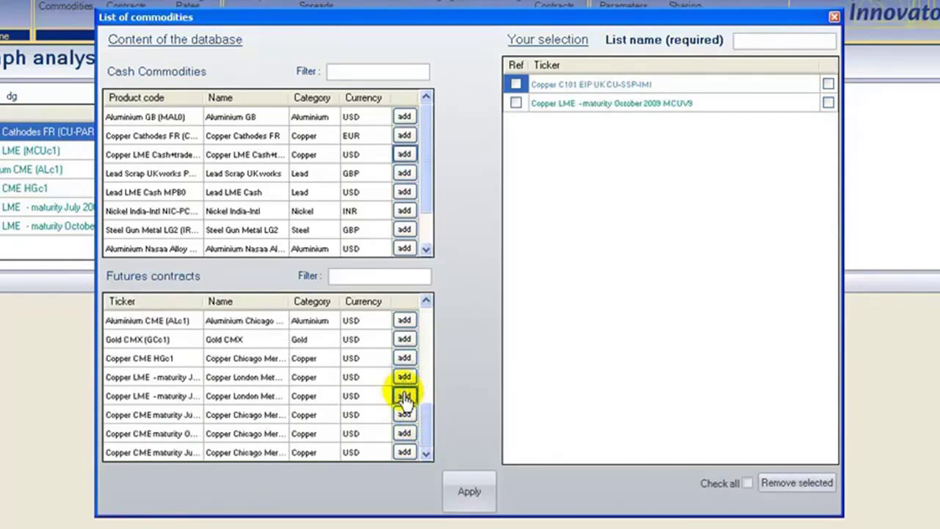
left_click(404, 396)
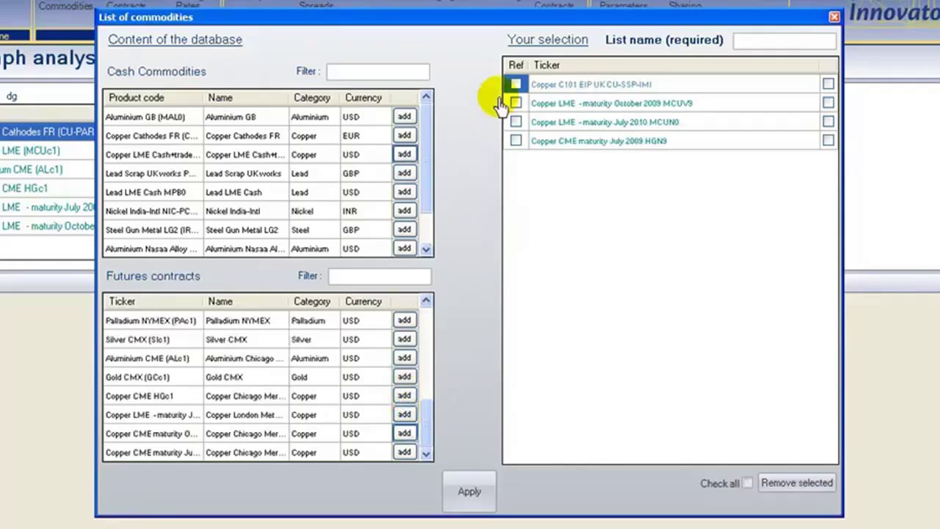
Make Copper C101 EIP UK the reference series and name the list 'Copper'.
left_click(515, 84)
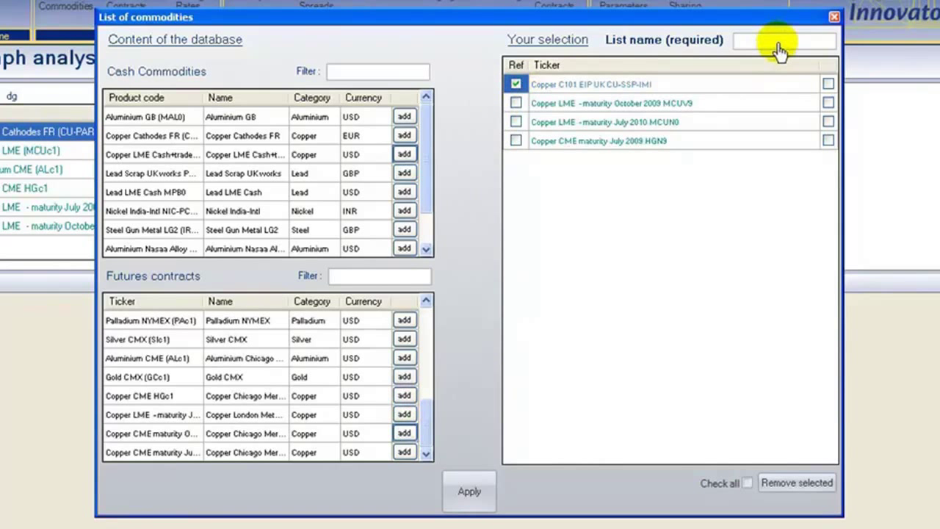
type("Copper")
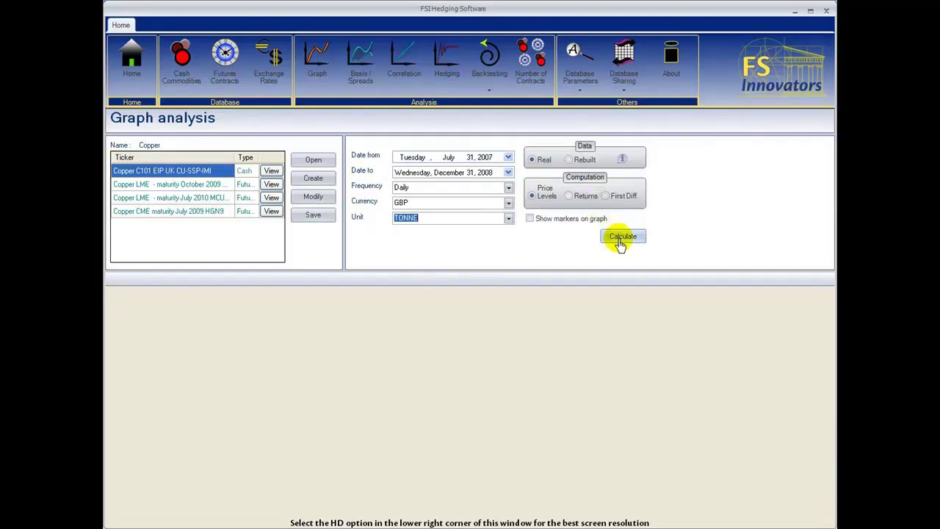
Calculate the Copper list's price history chart, July 2007–December 2008 in GBP per tonne.
left_click(623, 235)
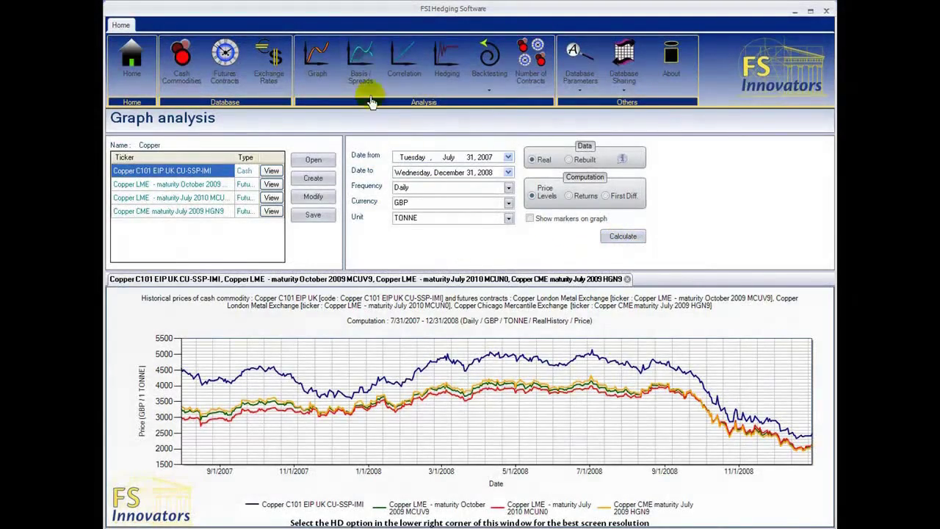
In Basis / Spreads, adjust the averaging window's last day for the Zinc LME basis.
left_click(360, 59)
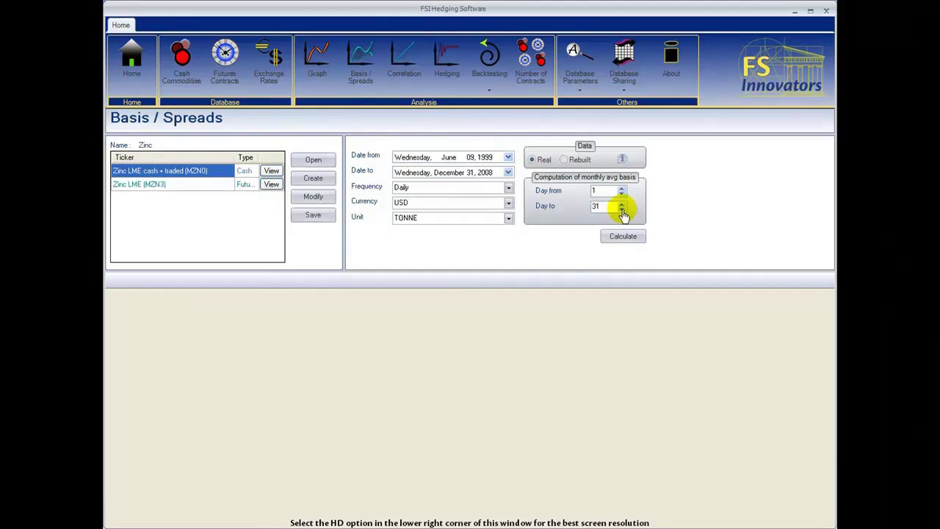
left_click(623, 235)
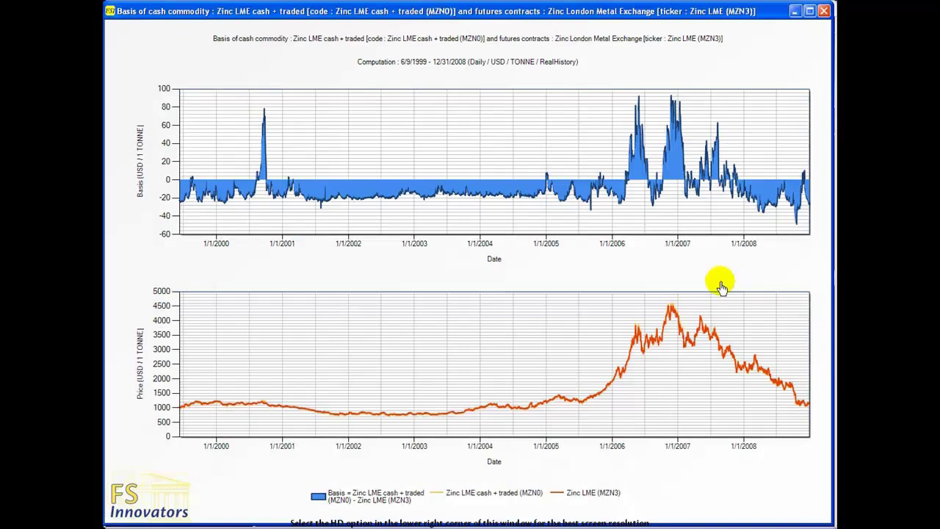
mouse_move(588, 154)
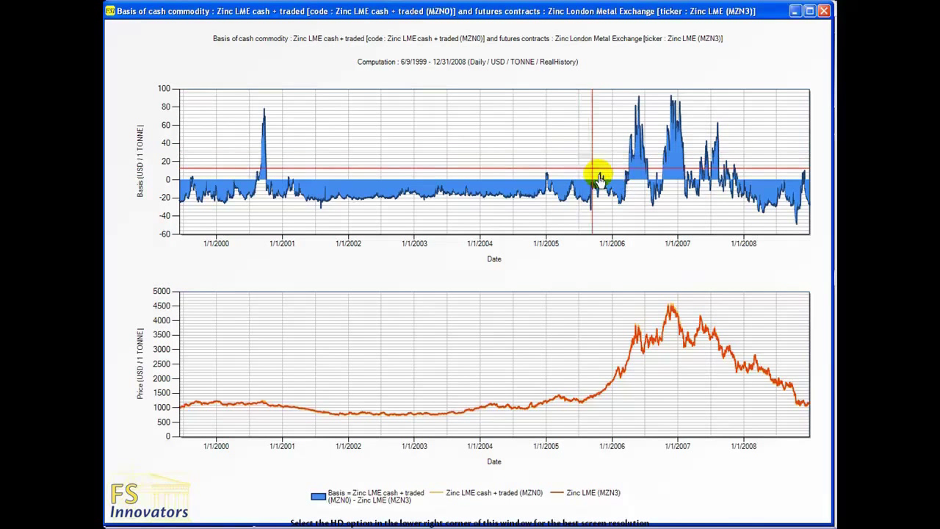
Zoom the Zinc basis chart into mid-2005 through early 2006.
left_click_drag(590, 177, 635, 213)
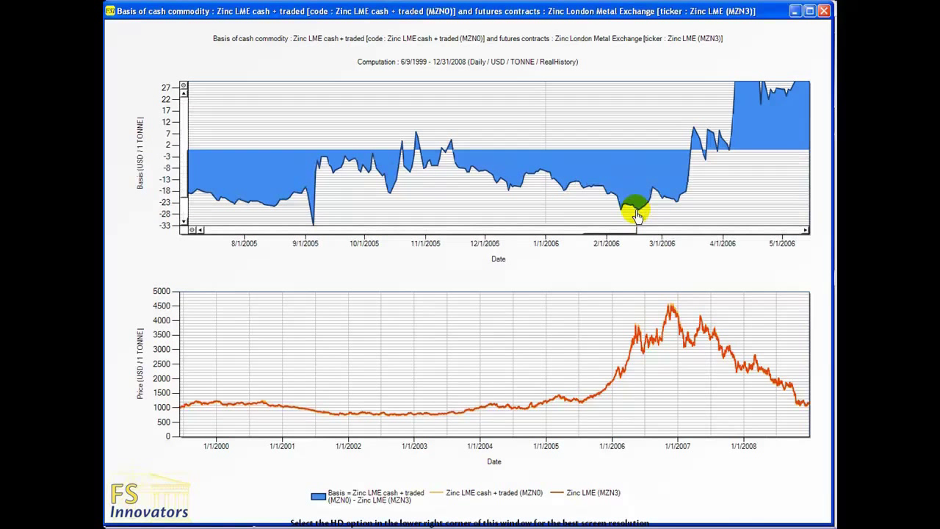
mouse_move(500, 179)
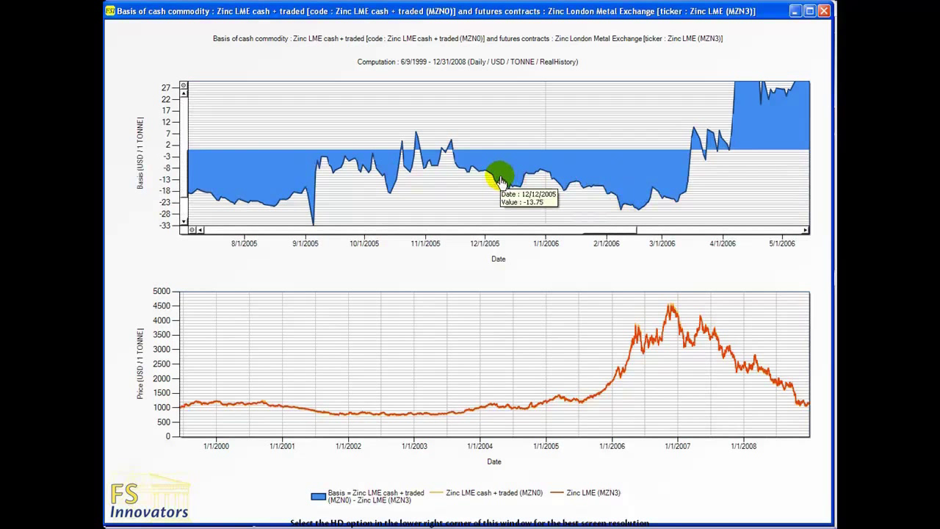
mouse_move(424, 165)
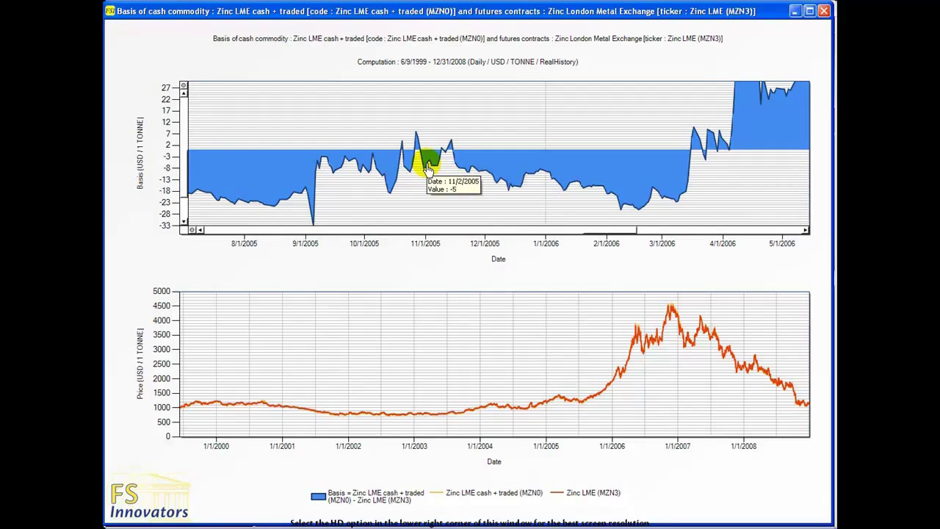
mouse_move(217, 116)
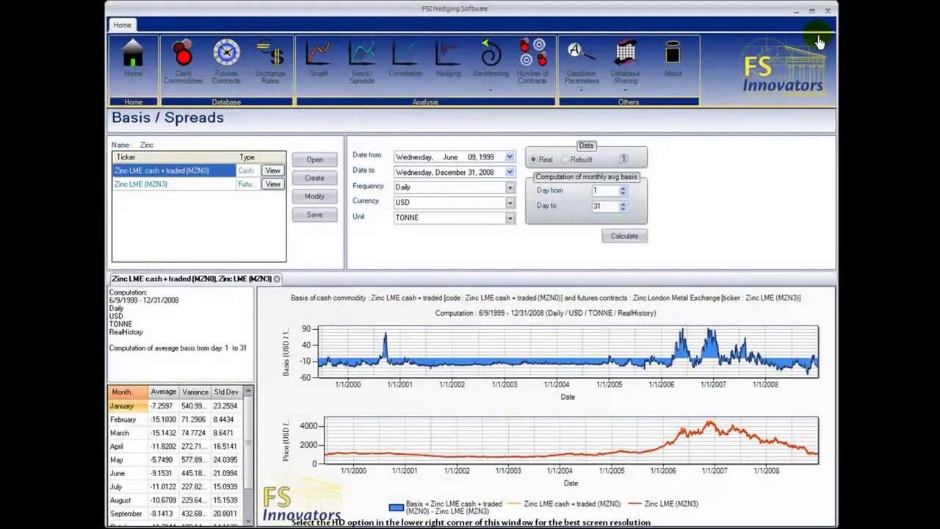
mouse_move(676, 110)
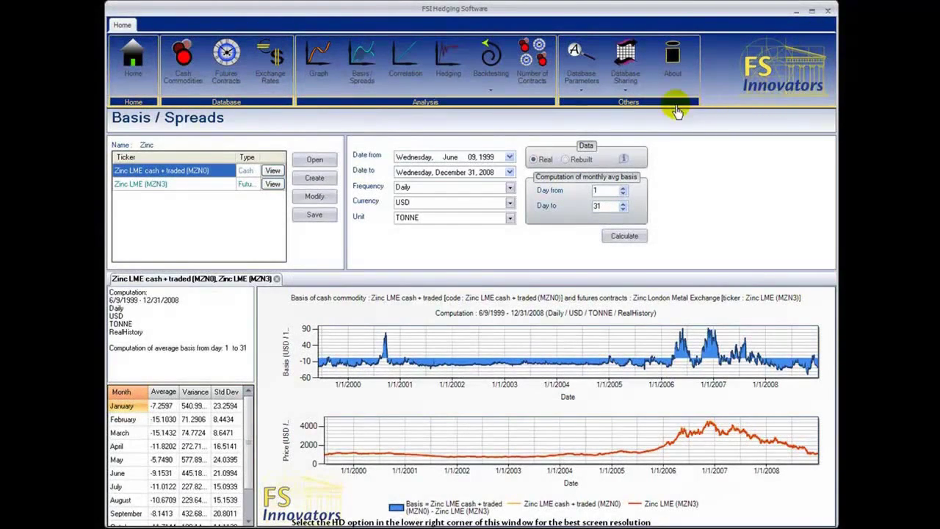
mouse_move(405, 62)
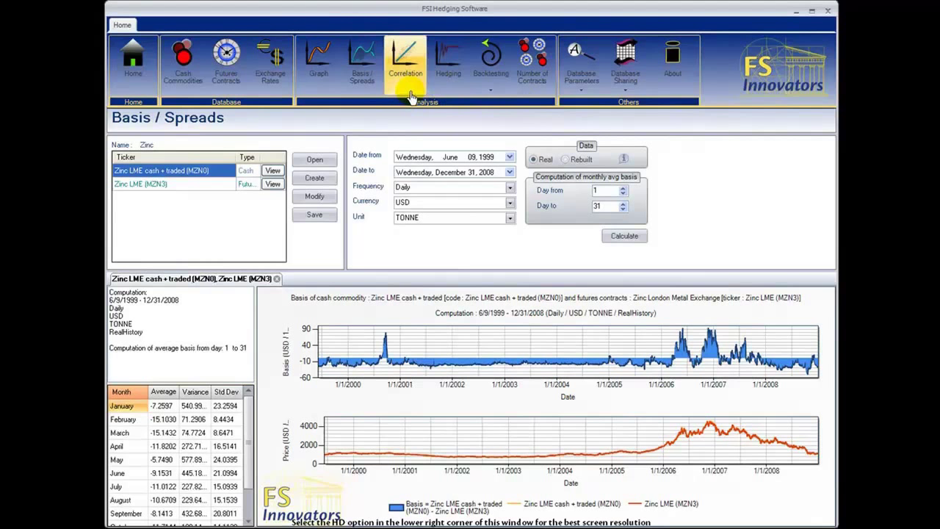
Start a Correlation analysis and load the saved Copper list of cash and futures contracts.
left_click(406, 59)
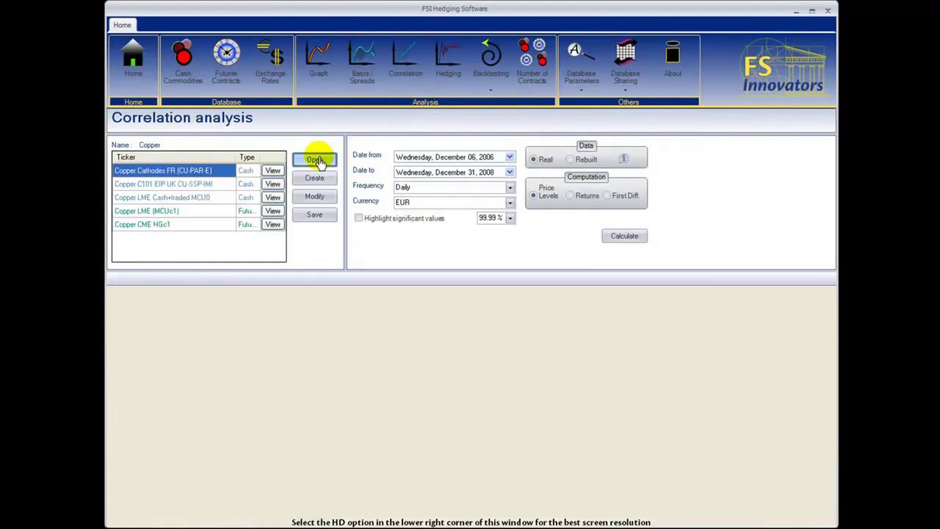
left_click(314, 158)
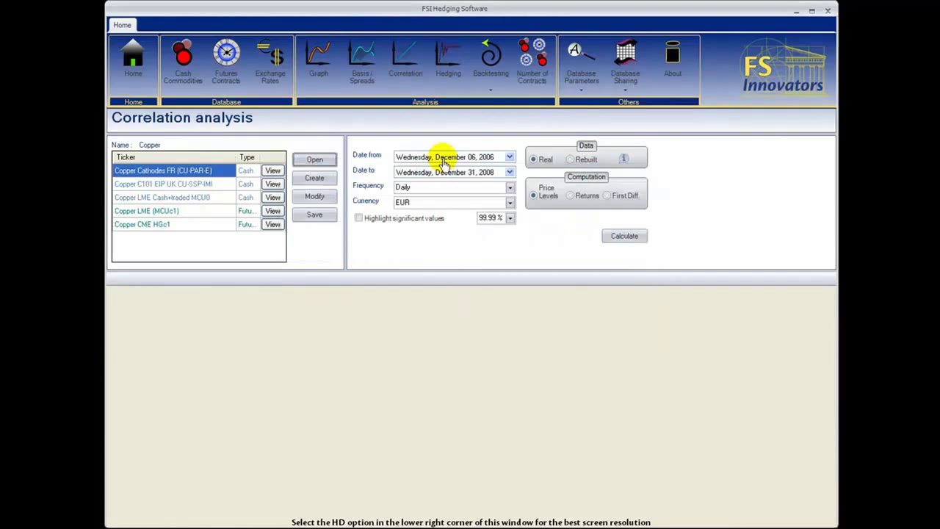
mouse_move(439, 213)
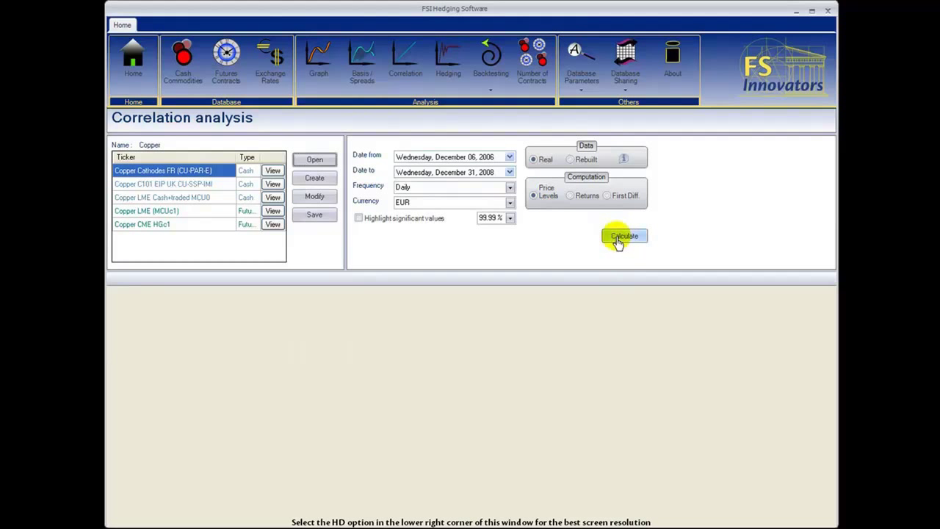
Compute the Copper correlation matrix and inspect a couple of its values.
left_click(623, 236)
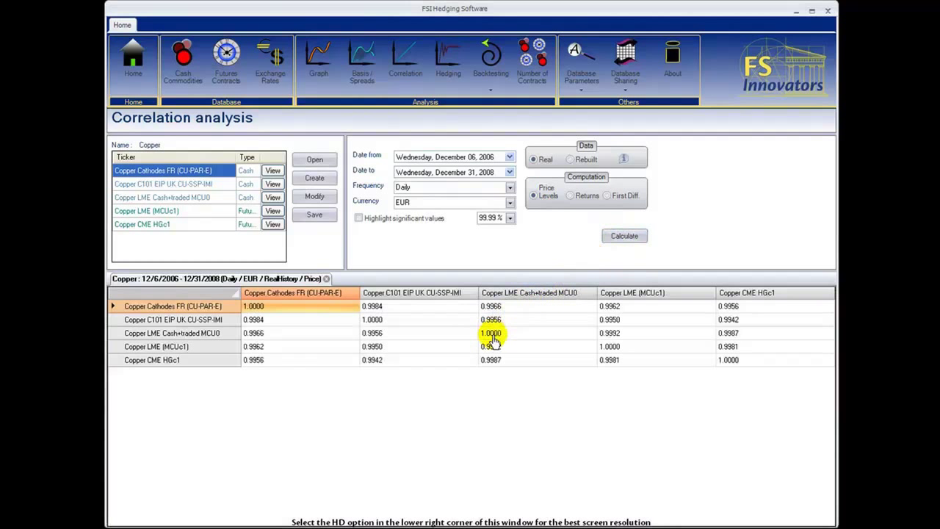
left_click(373, 318)
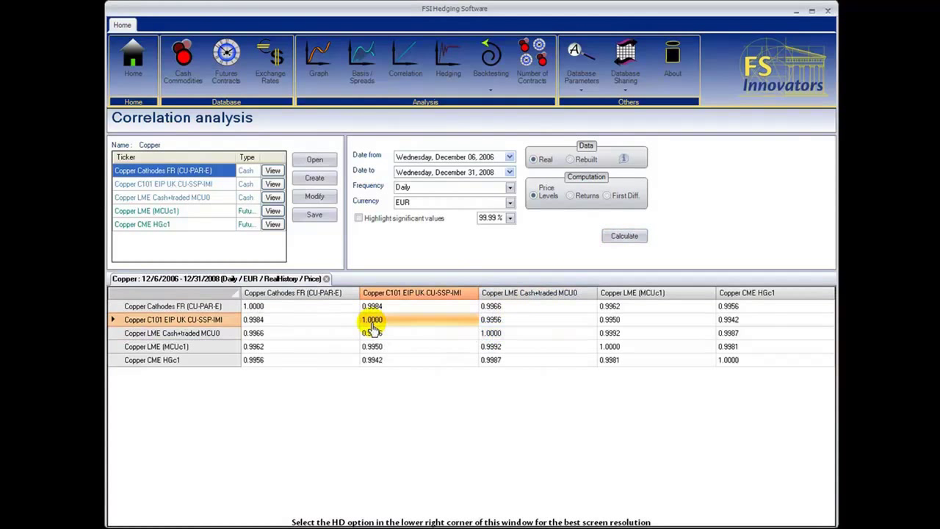
left_click(370, 347)
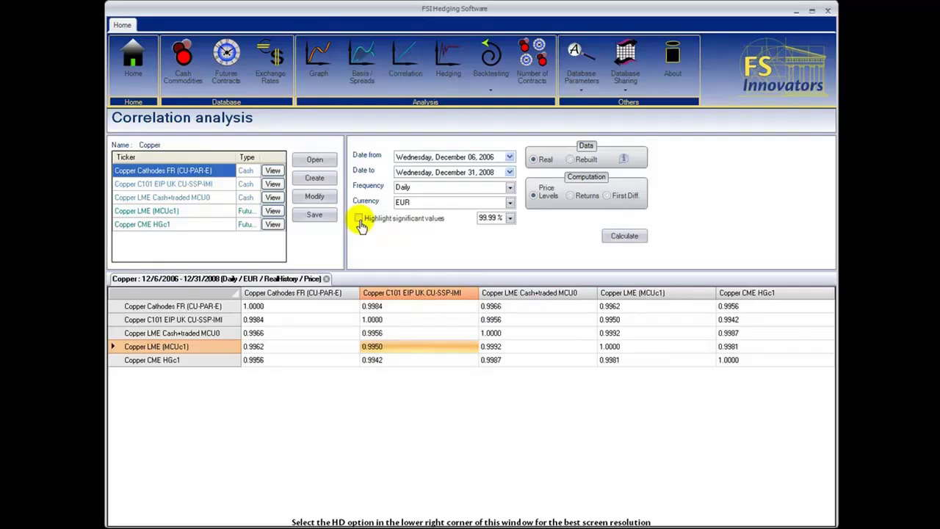
Enable 'Highlight significant values' with the 99.99% significance threshold.
left_click(358, 217)
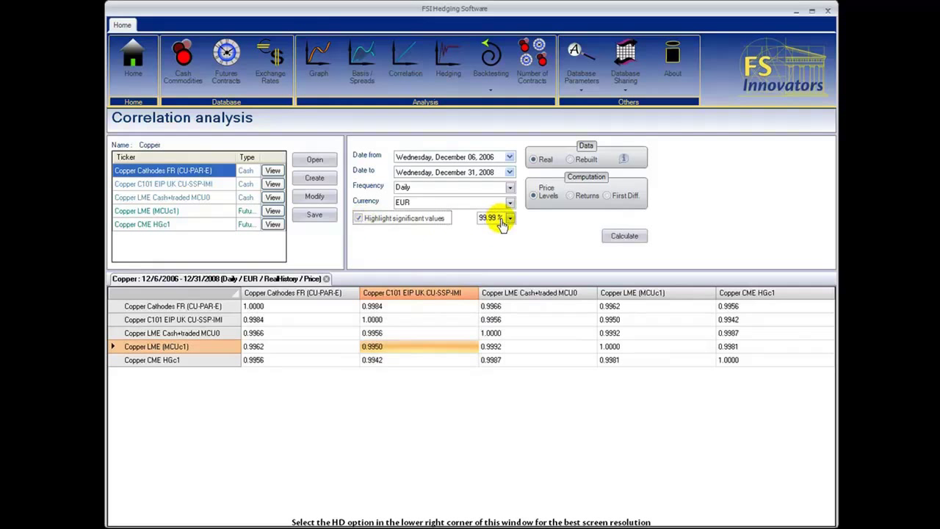
left_click(509, 218)
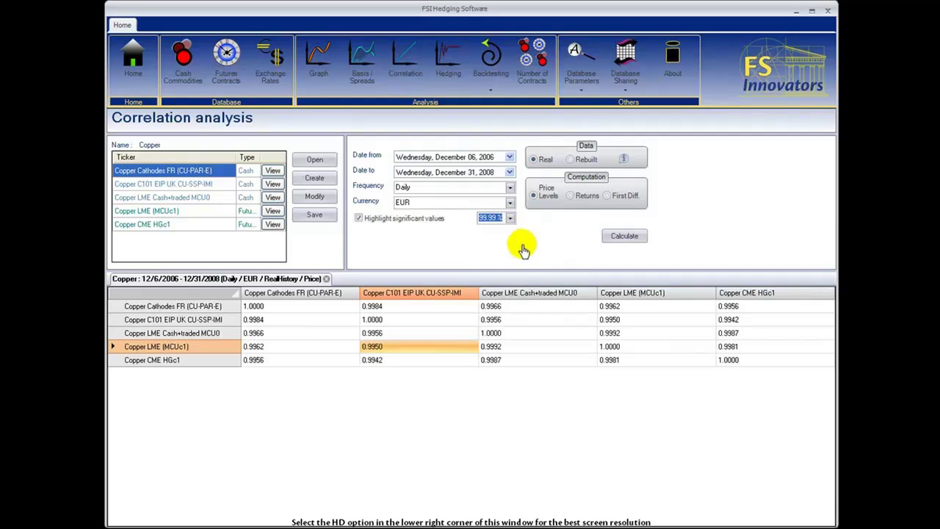
Recalculate the Copper correlation matrix so significant values appear highlighted in a new results tab.
left_click(623, 235)
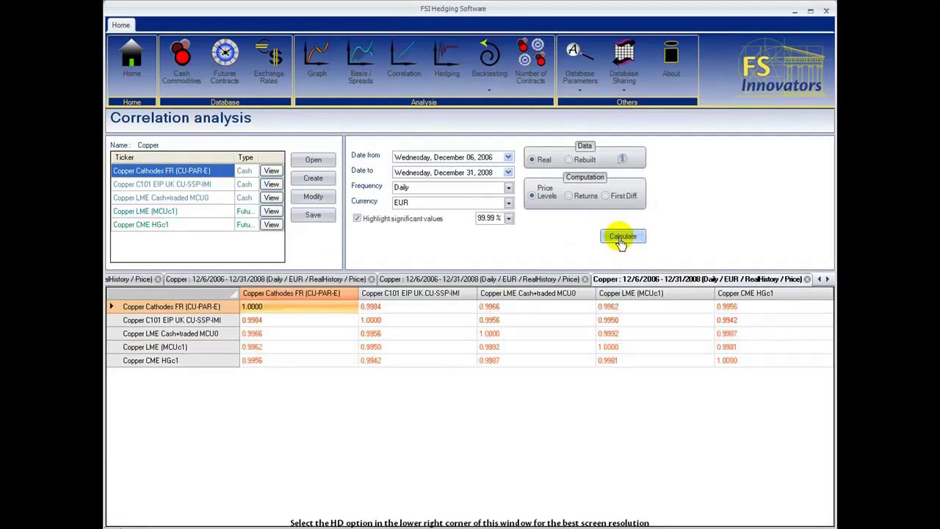
mouse_move(491, 329)
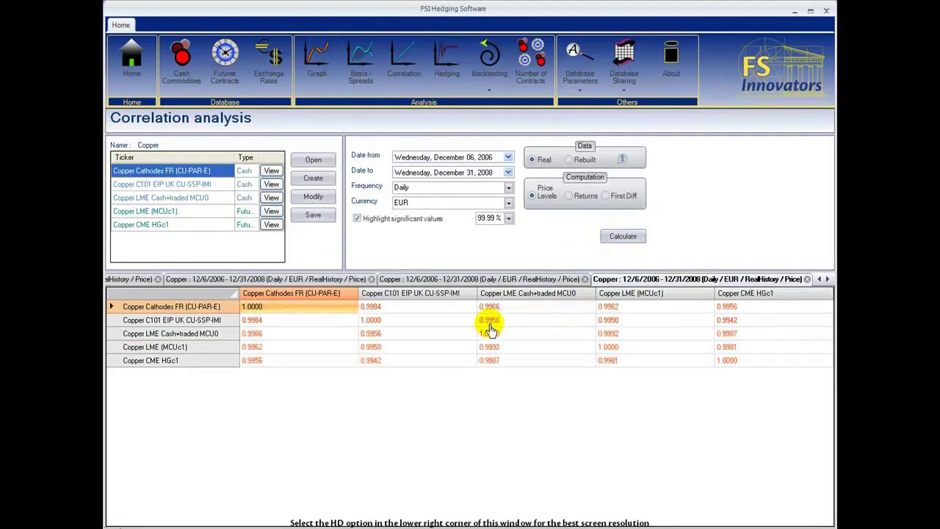
mouse_move(373, 324)
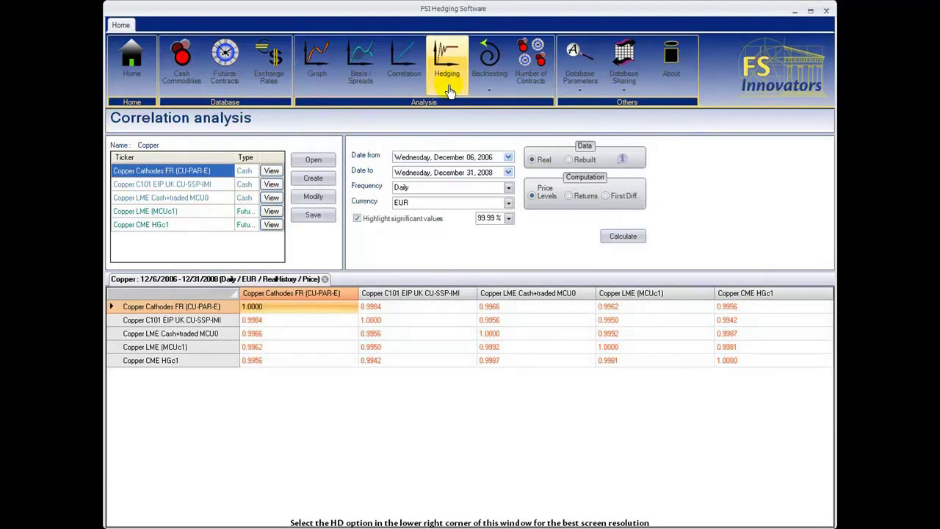
Calculate a single-product hedge for the Aluminium list, July 7 2006 to Dec 31 2008 in USD.
left_click(446, 62)
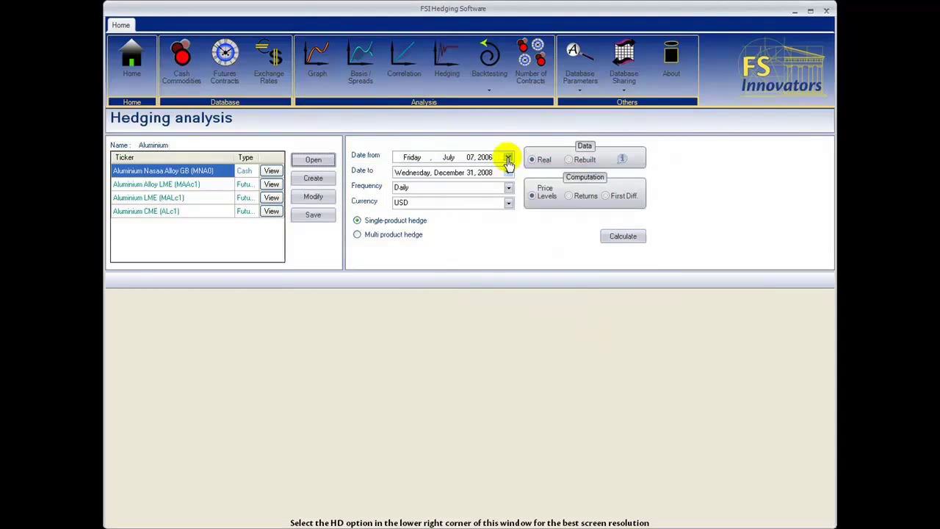
mouse_move(507, 205)
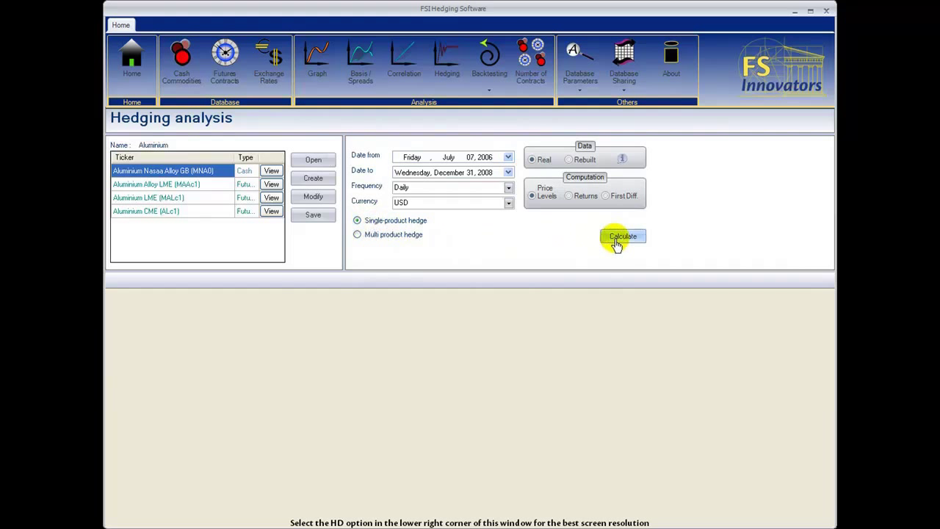
left_click(623, 235)
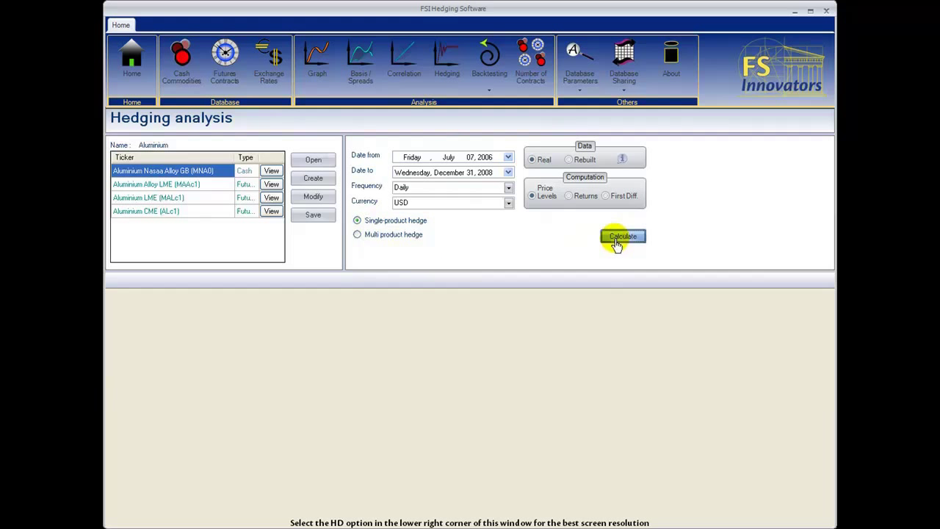
left_click(623, 235)
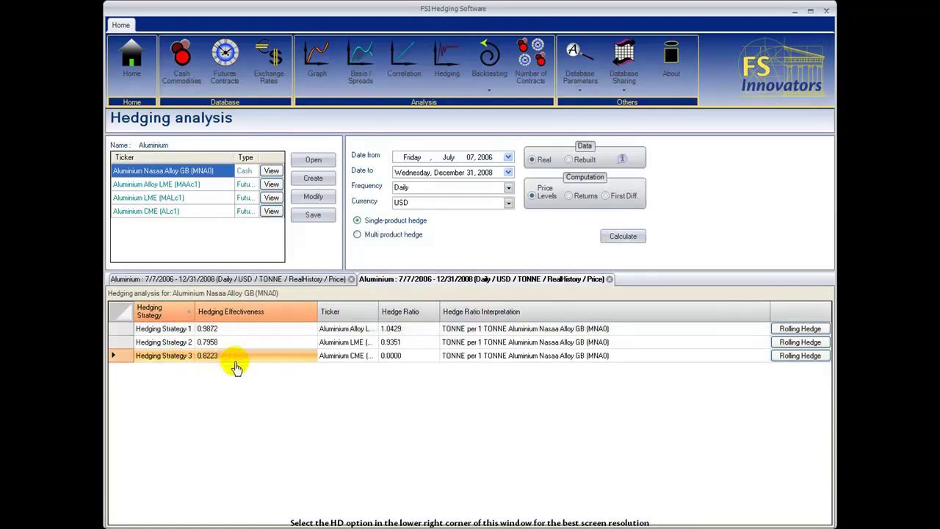
Sort strategies by hedging effectiveness and hedge ratio, then view prices for Aluminium CME (ALc1).
left_click(233, 356)
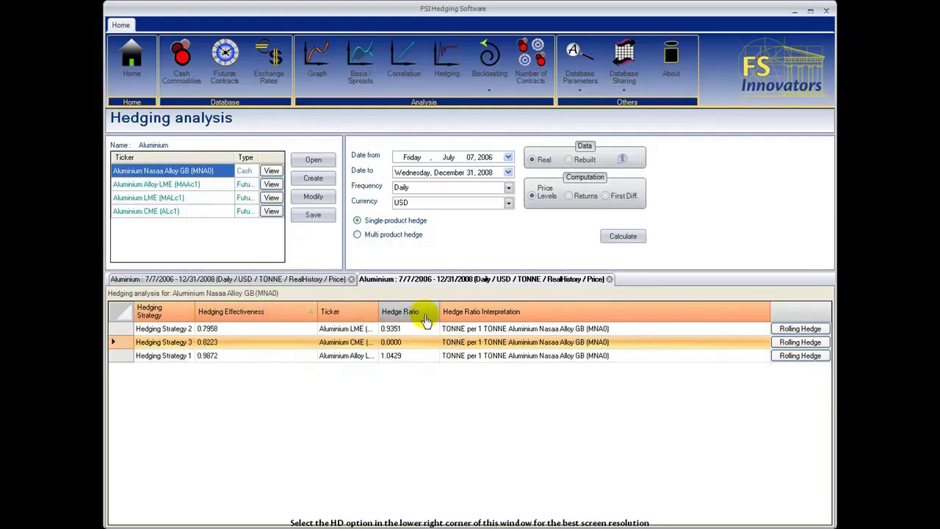
left_click(400, 311)
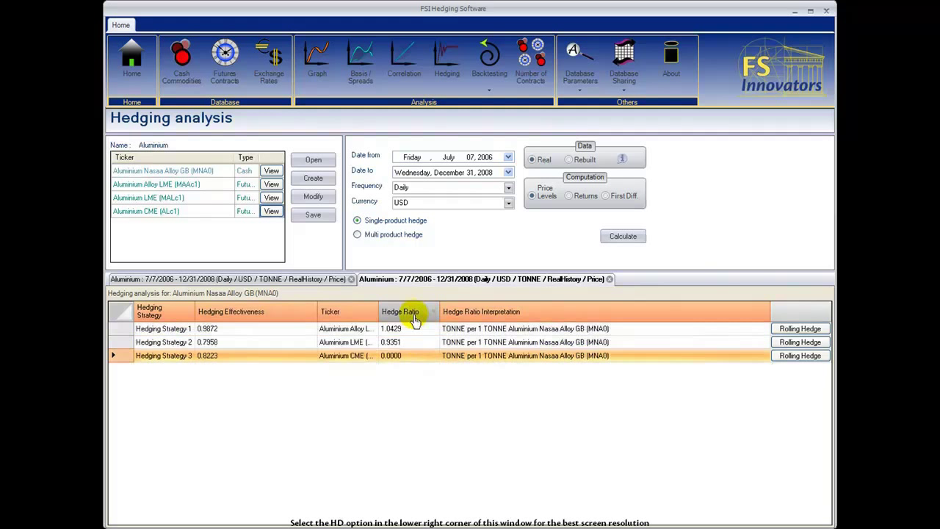
left_click(270, 211)
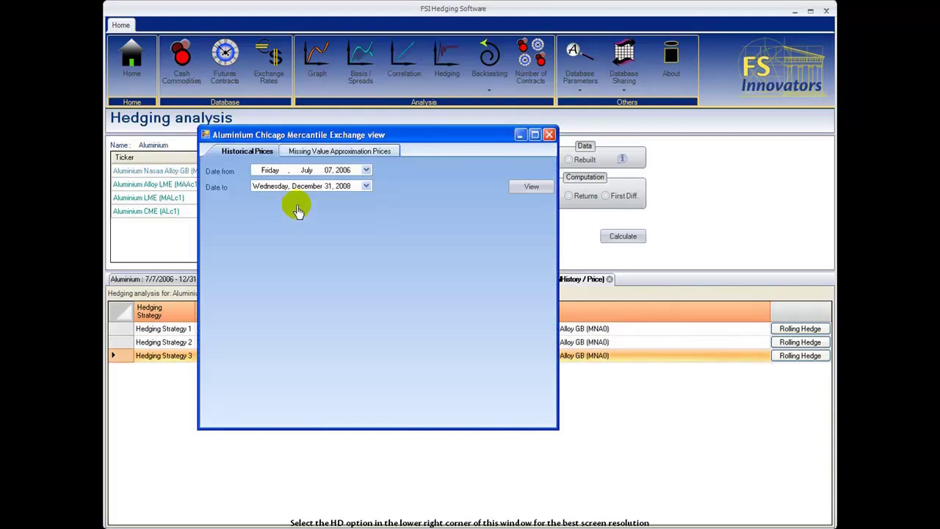
Plot the missing-value approximation price chart for Aluminium CME and close the price window.
left_click(530, 187)
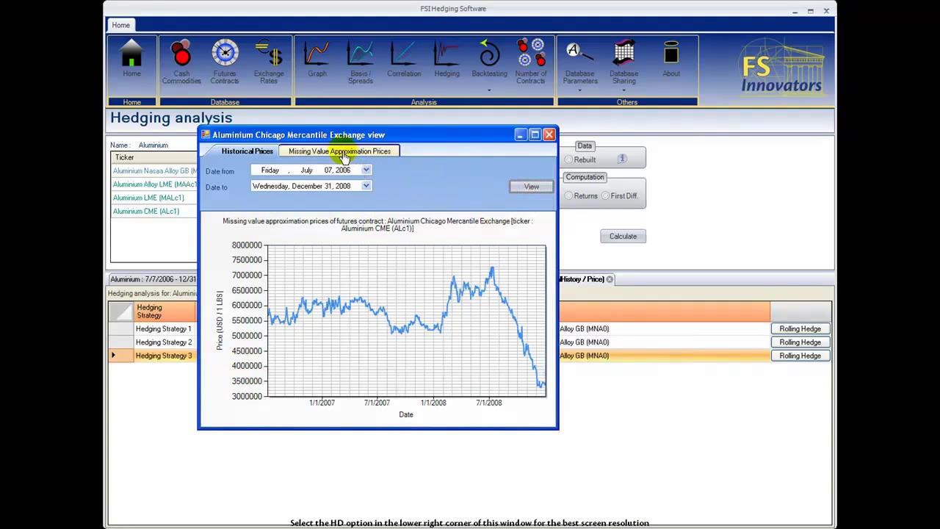
left_click(339, 150)
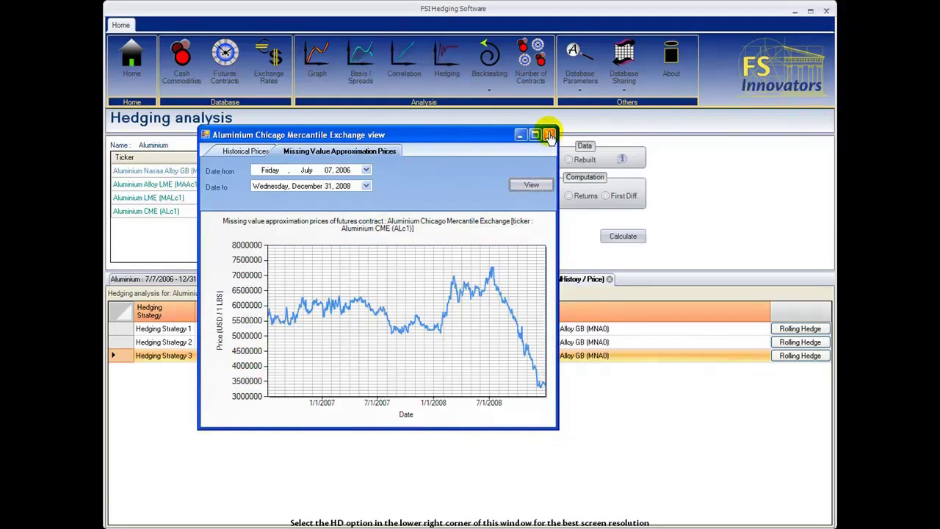
left_click(550, 135)
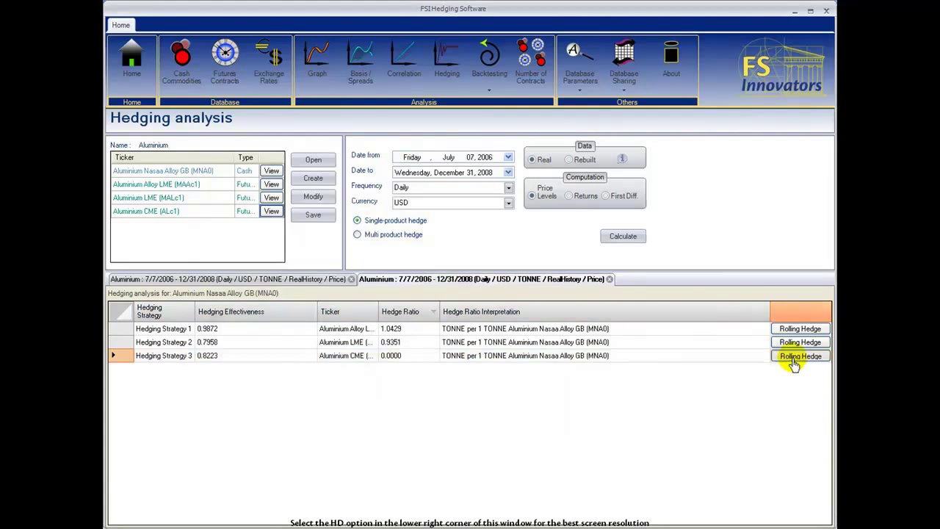
Review Hedging Strategy 3's rolling hedge with daily computation sample size, check the ratios chart options, and close it.
left_click(799, 357)
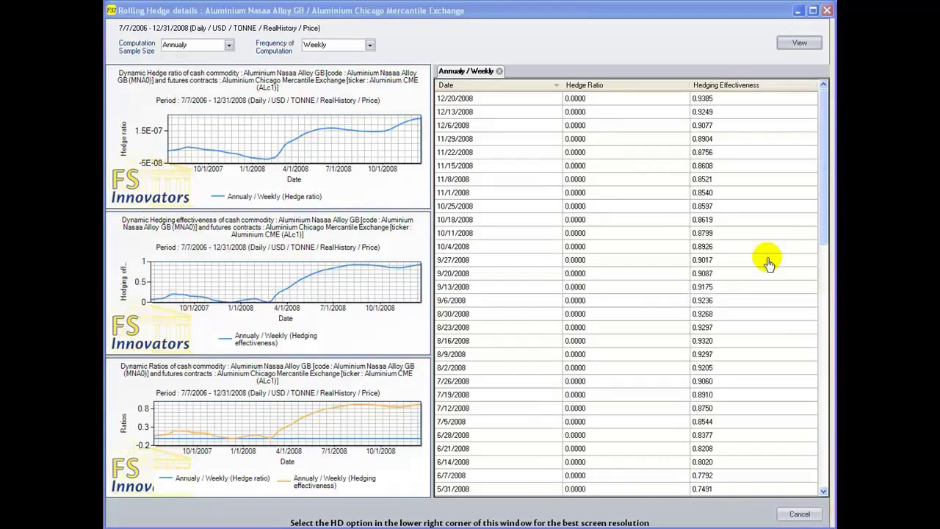
mouse_move(660, 271)
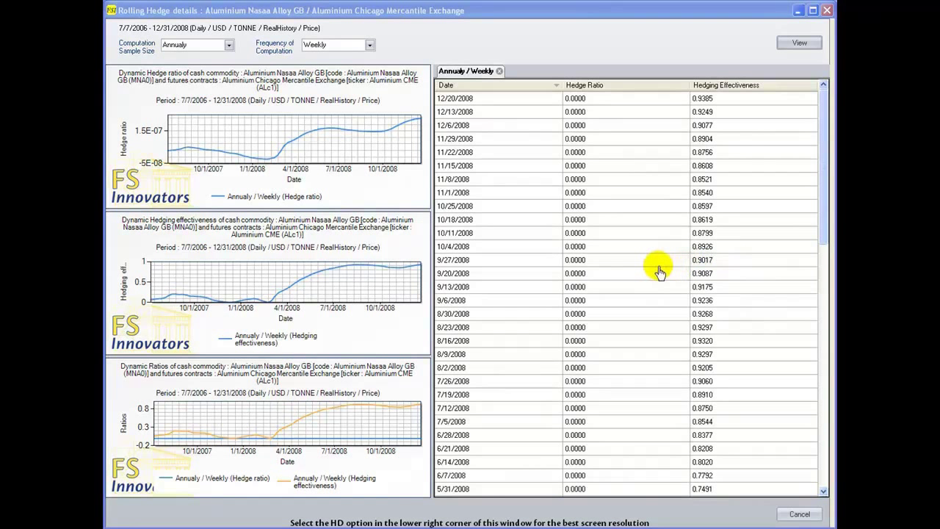
mouse_move(353, 266)
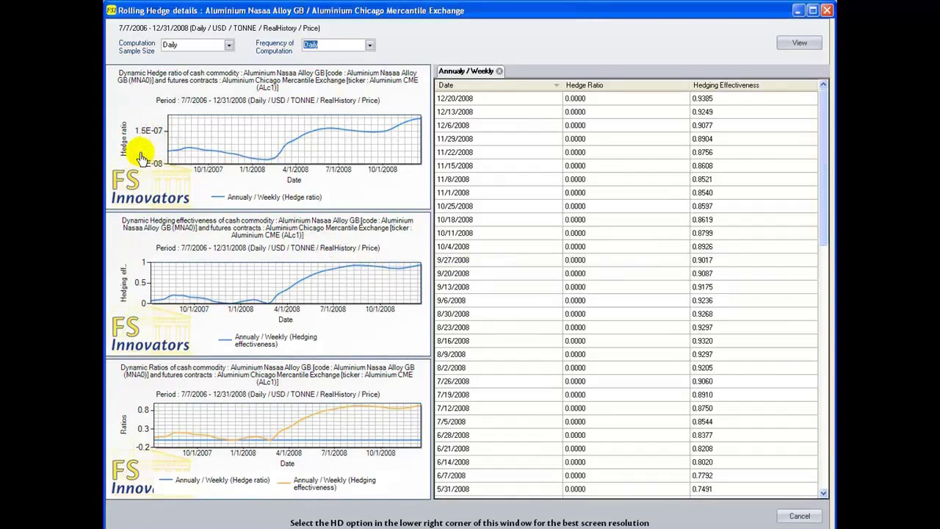
left_click(229, 44)
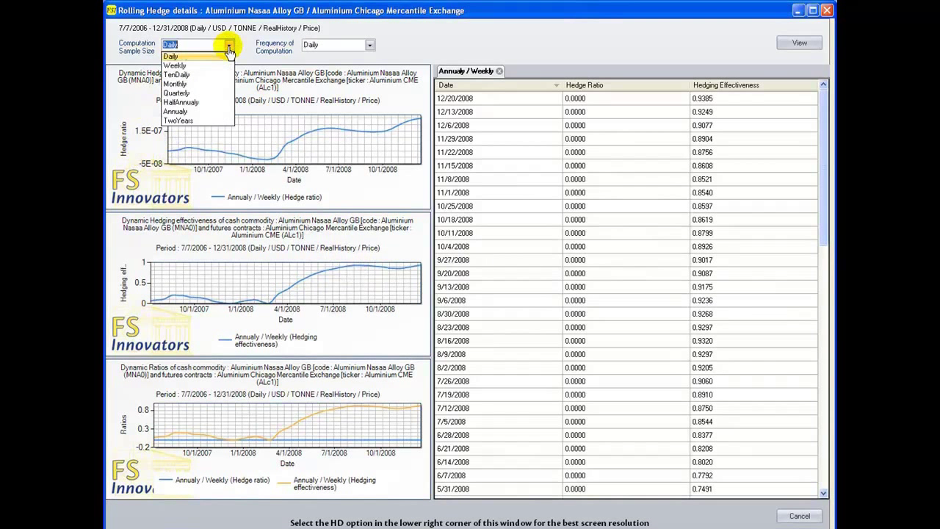
left_click(370, 44)
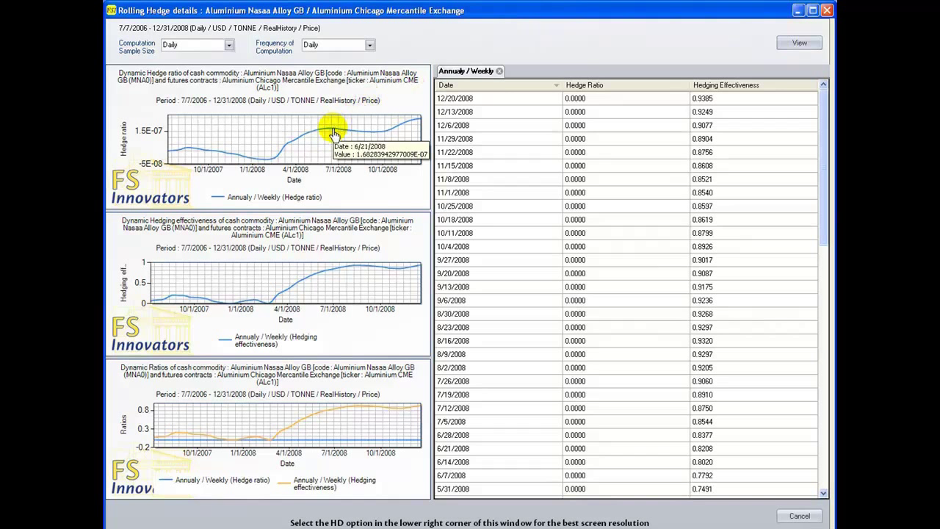
mouse_move(355, 137)
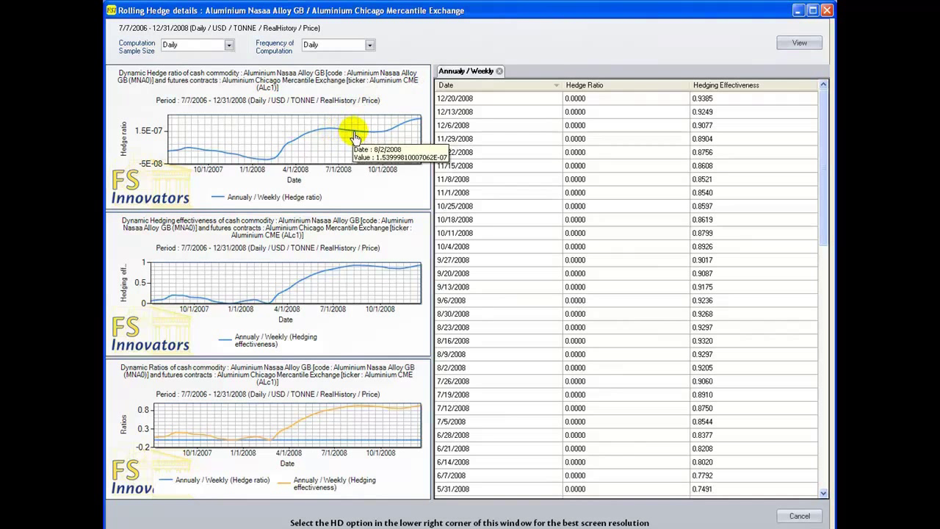
mouse_move(303, 391)
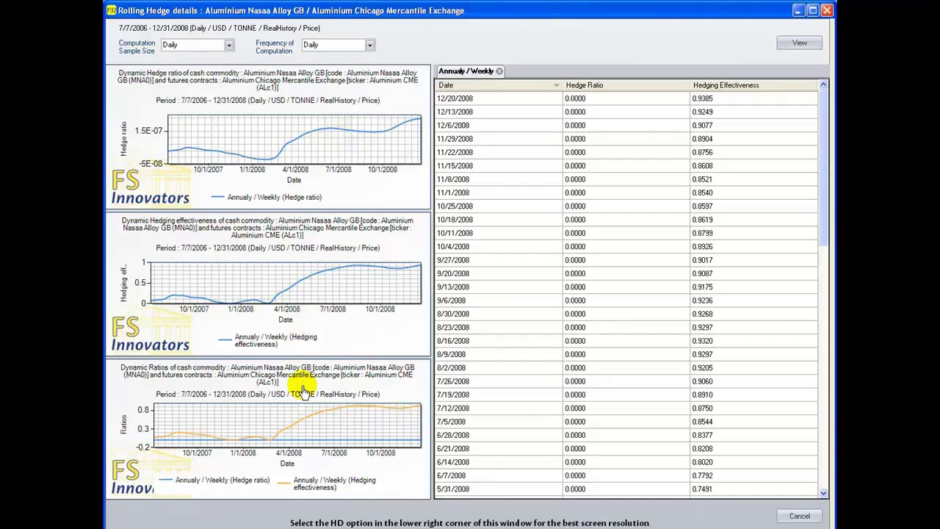
mouse_move(300, 426)
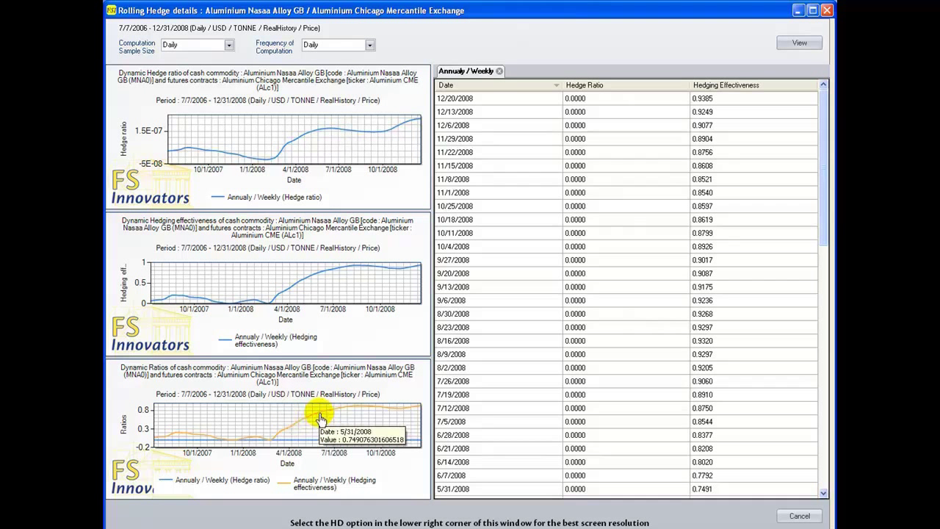
right_click(320, 419)
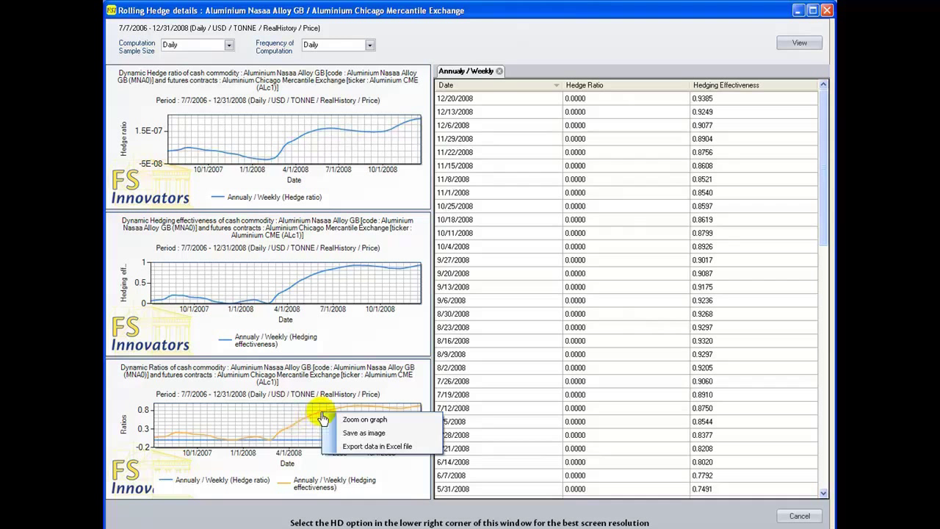
mouse_move(329, 418)
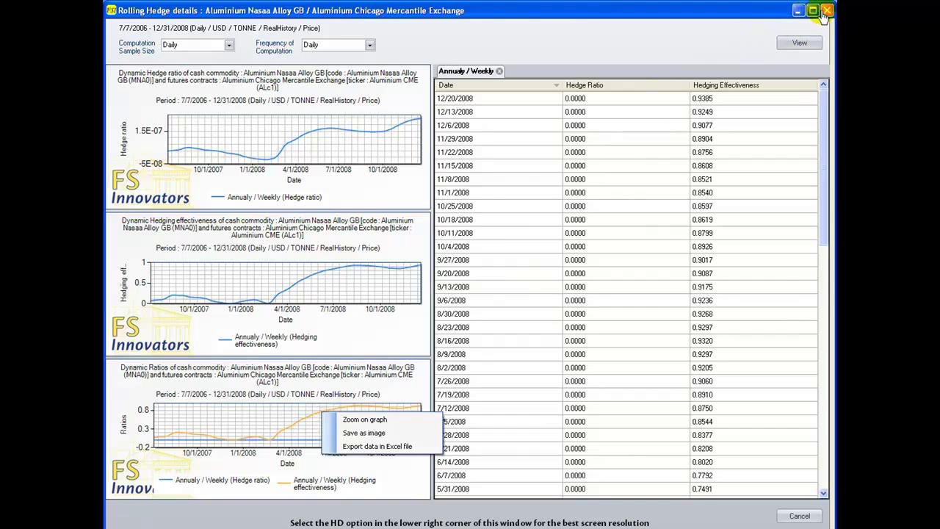
left_click(826, 10)
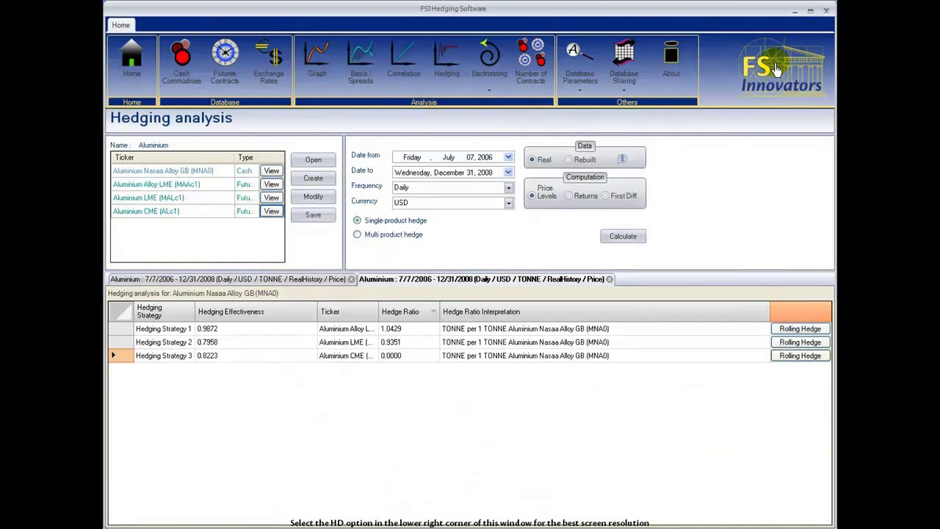
mouse_move(432, 230)
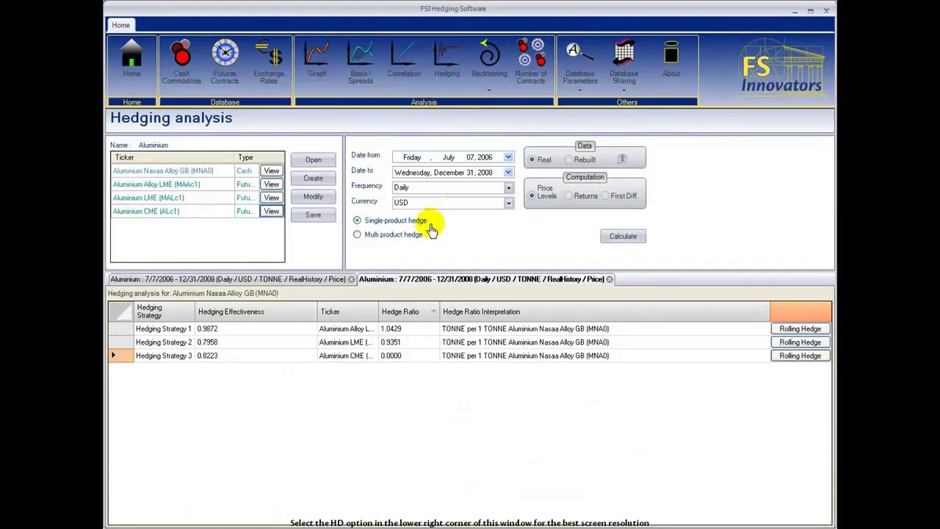
mouse_move(359, 240)
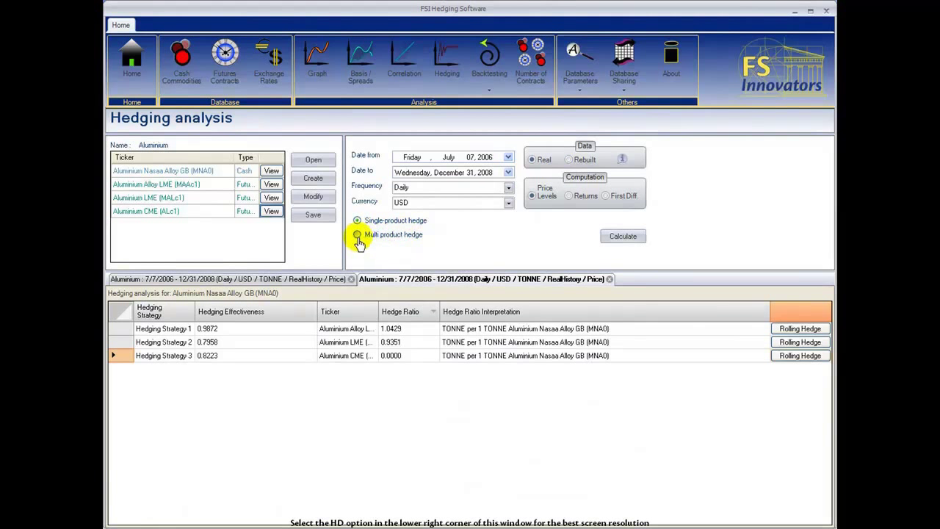
Calculate a multi-product Aluminium hedge using fewer than 3 futures contracts.
left_click(357, 235)
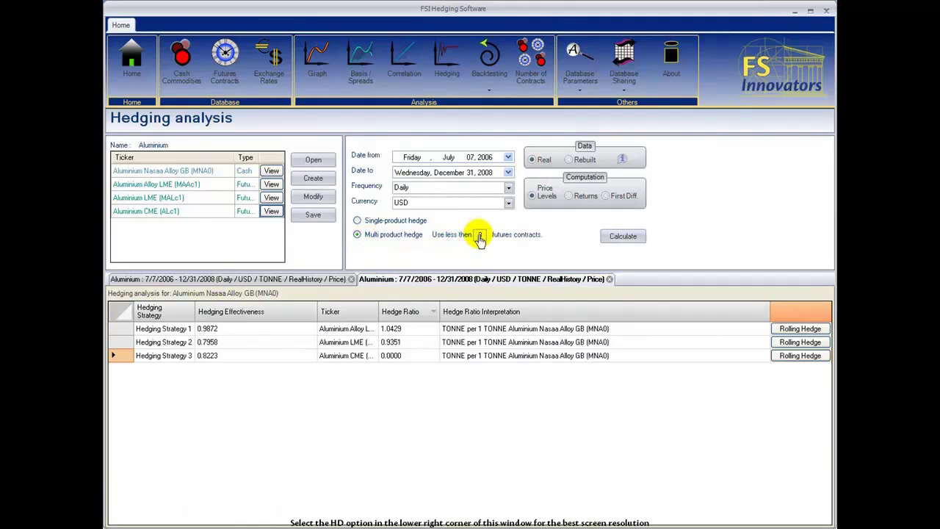
mouse_move(479, 238)
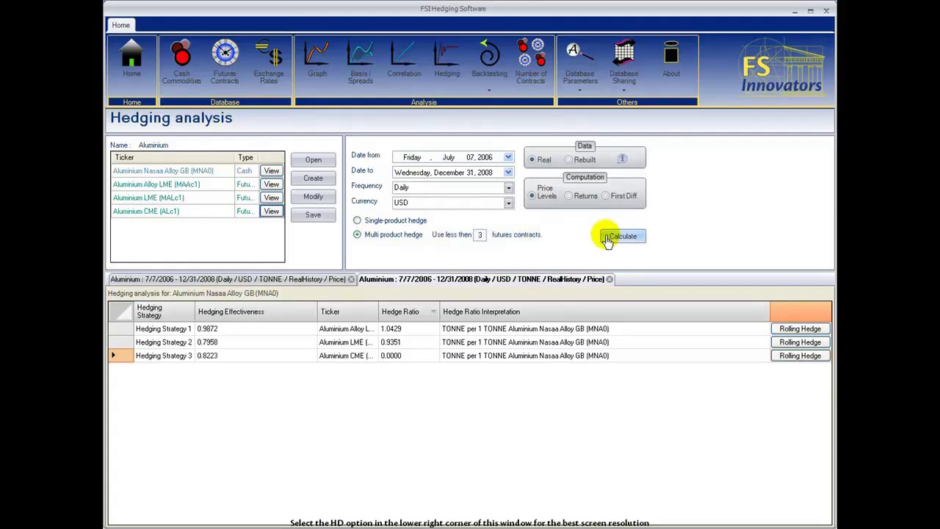
left_click(623, 235)
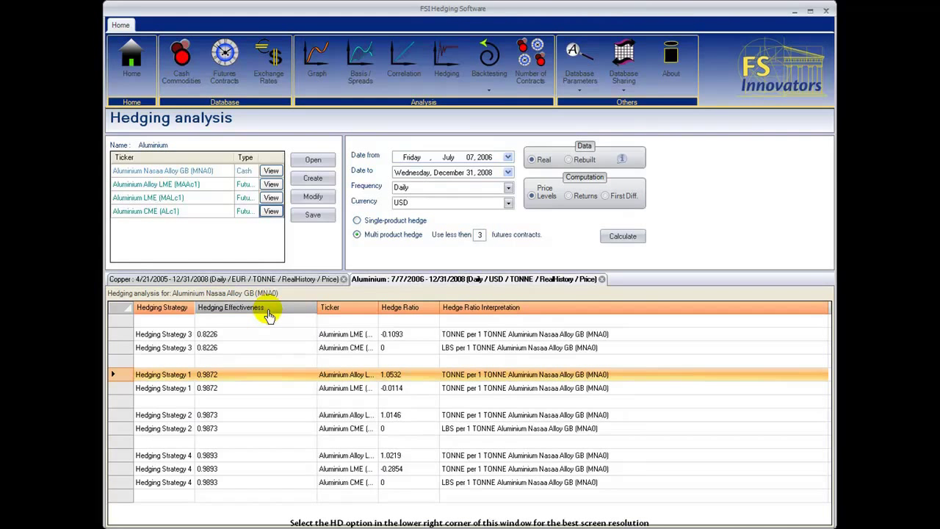
Sort multi-product results by hedging effectiveness descending and bring up the Number of Contracts form.
left_click(229, 307)
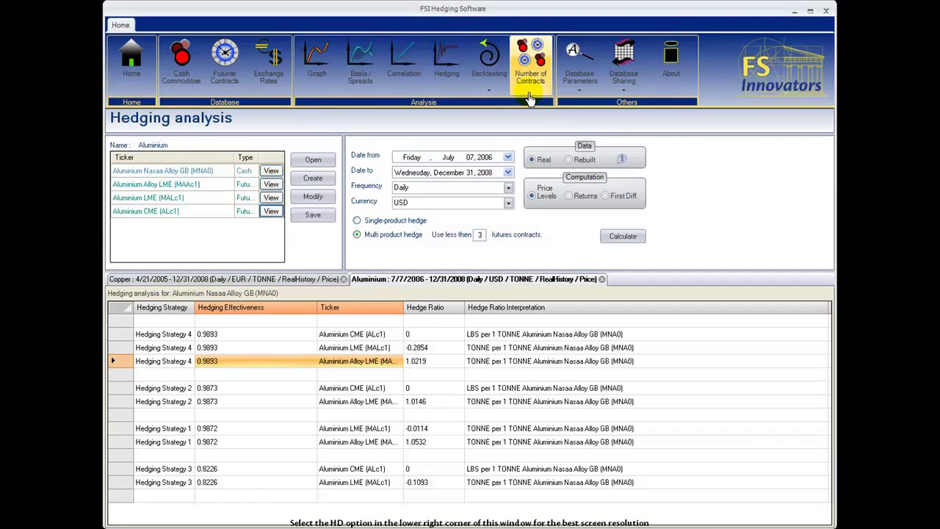
left_click(530, 61)
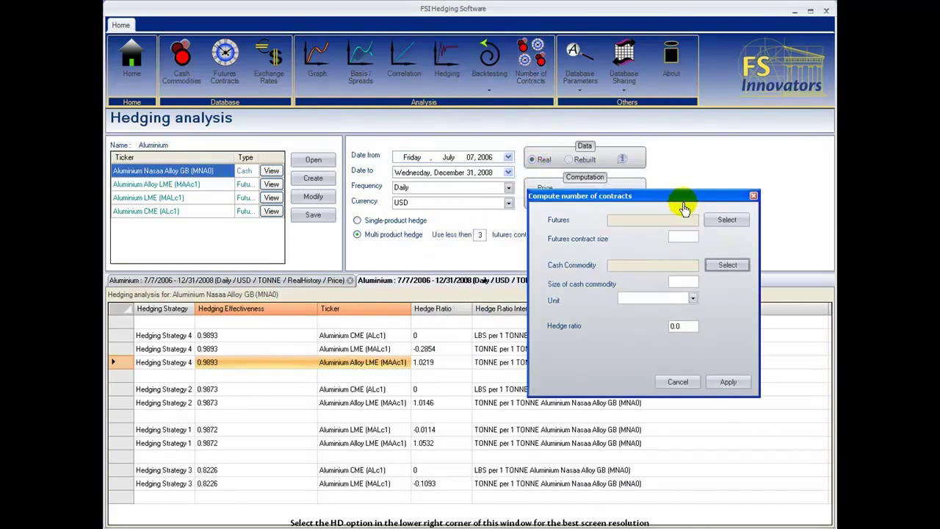
Compute contracts for Aluminium Alloy LME (MAAc1) against a 40-tonne cash position at hedge ratio 1.0219, giving 2.0438.
left_click(725, 219)
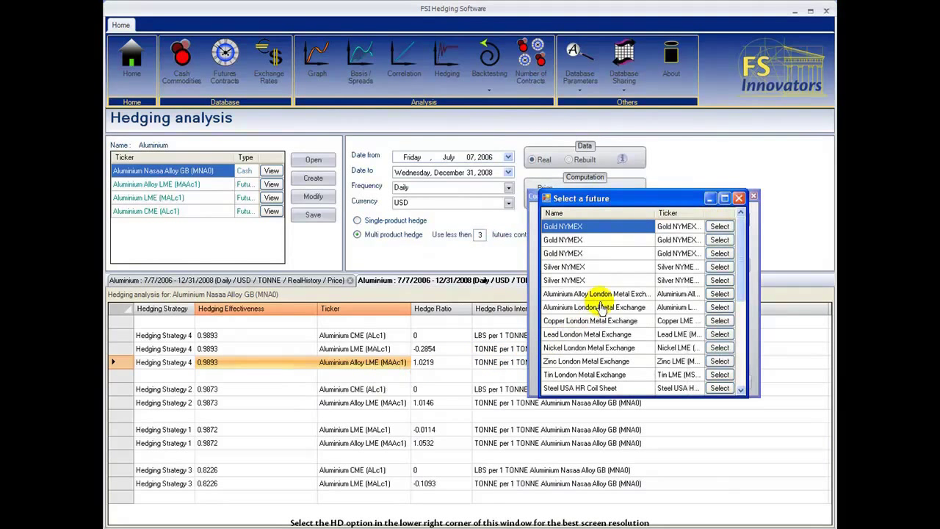
left_click(720, 307)
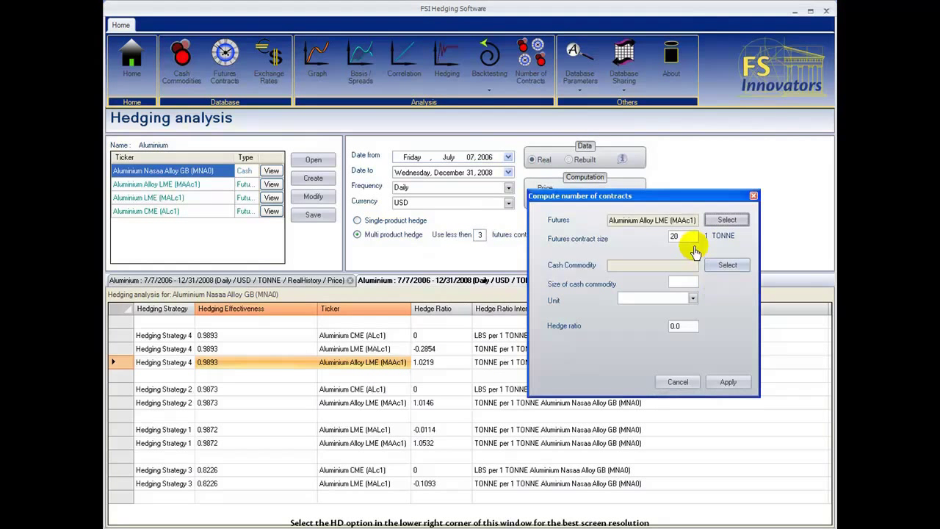
mouse_move(664, 245)
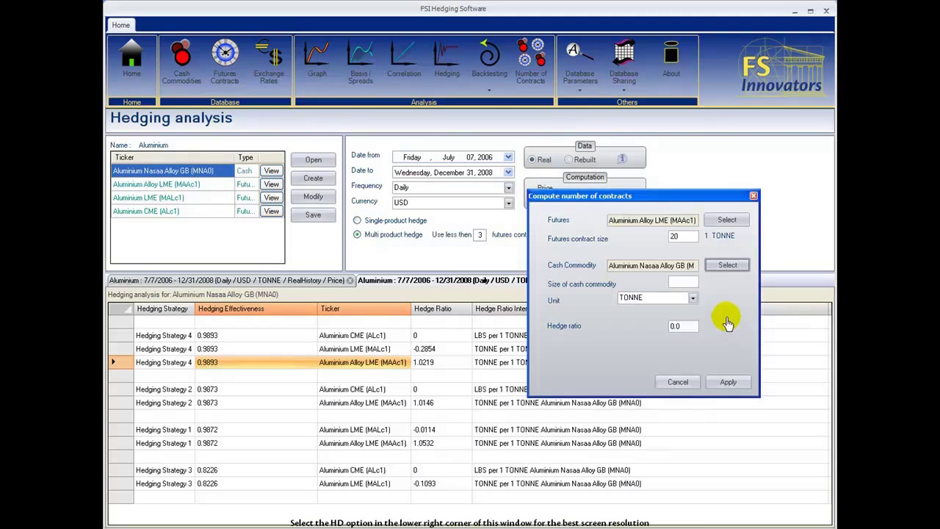
mouse_move(689, 285)
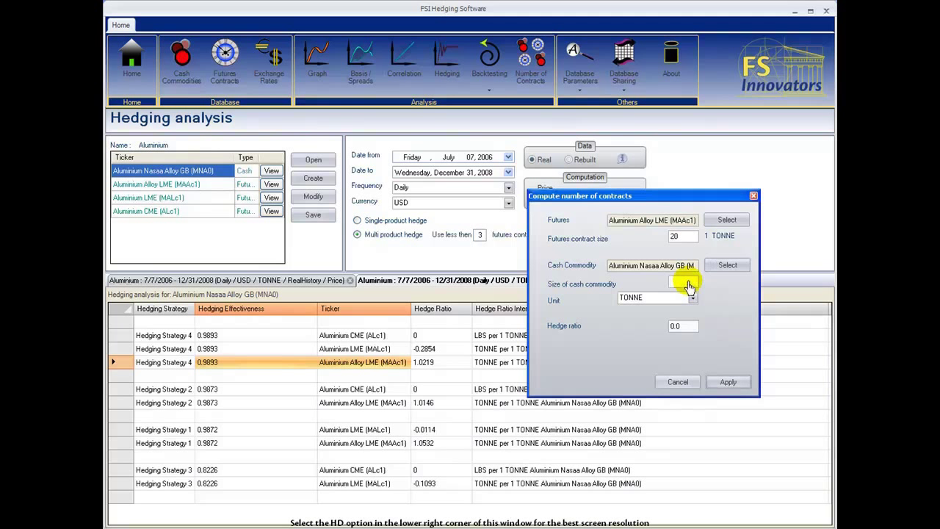
type("40")
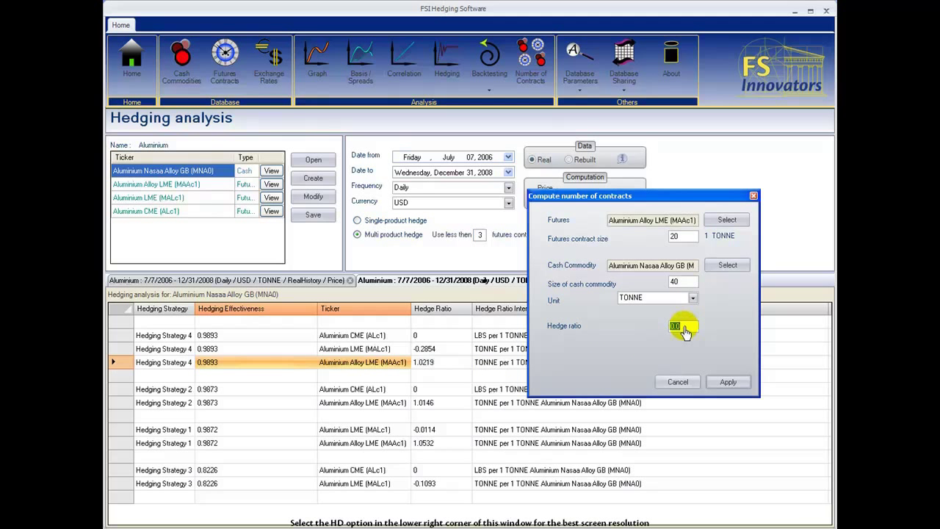
left_click(727, 382)
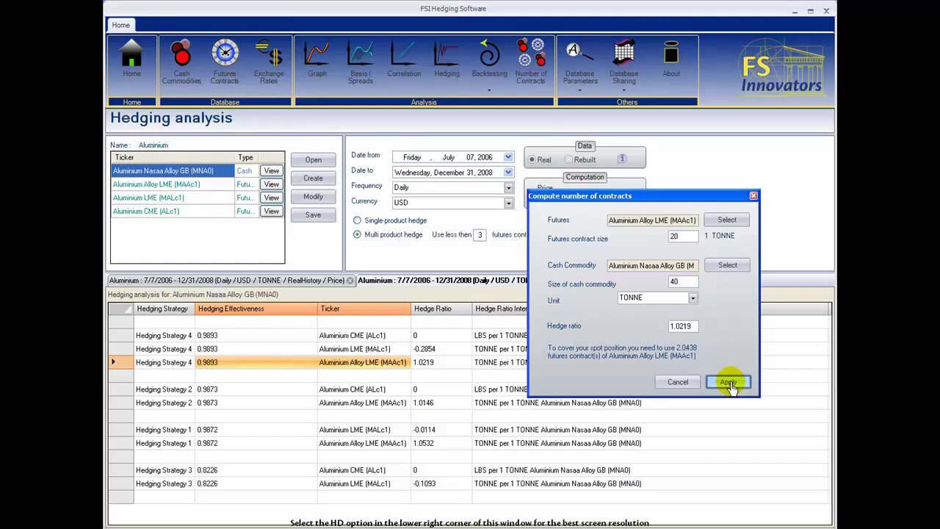
mouse_move(756, 285)
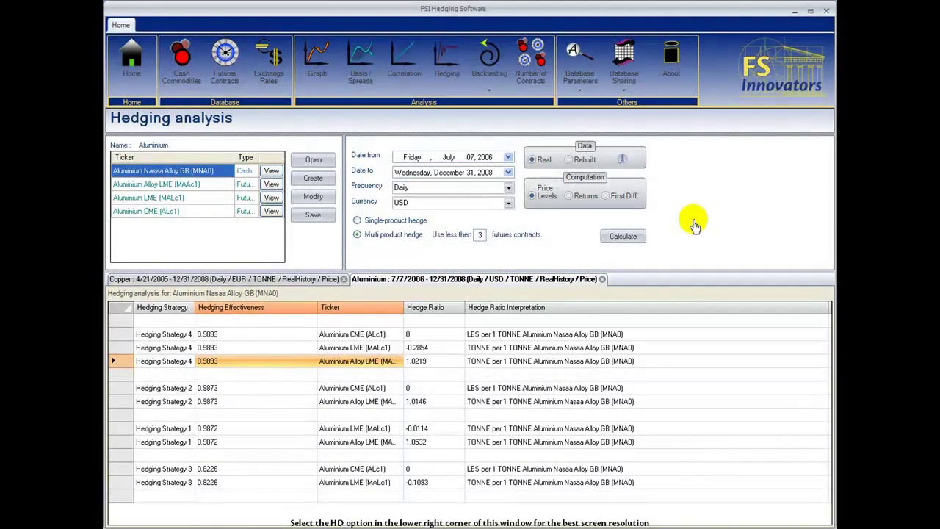
Move on to the Backtesting options from the ribbon.
left_click(489, 59)
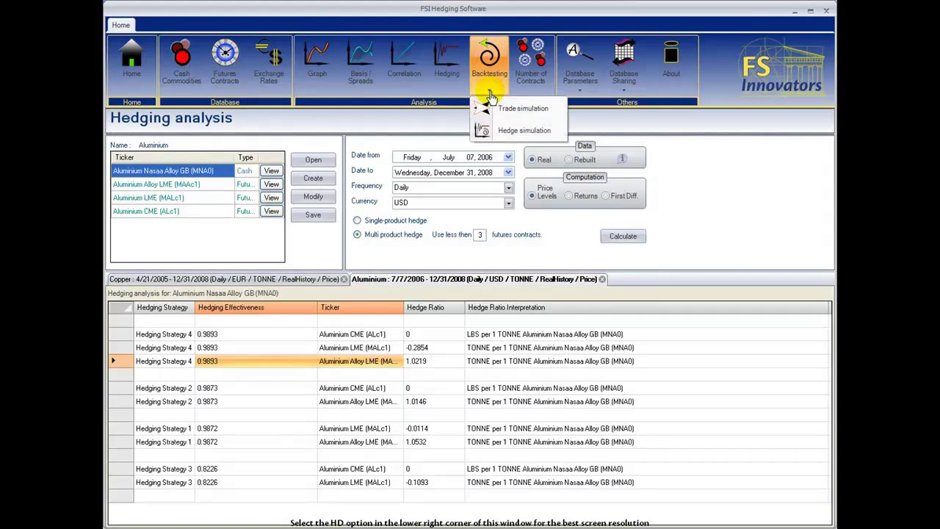
Start a hedge simulation selling Aluminium GB (MAL0), size 50 tonnes.
left_click(523, 130)
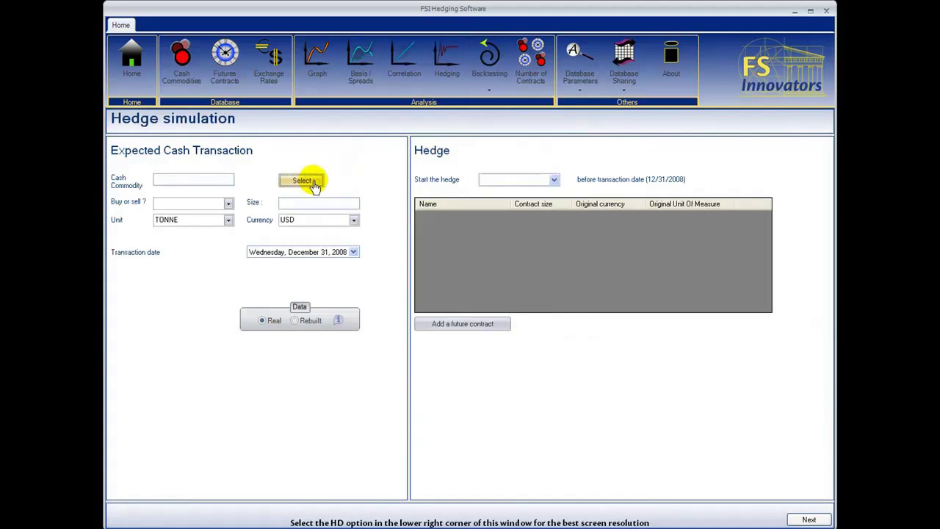
left_click(302, 179)
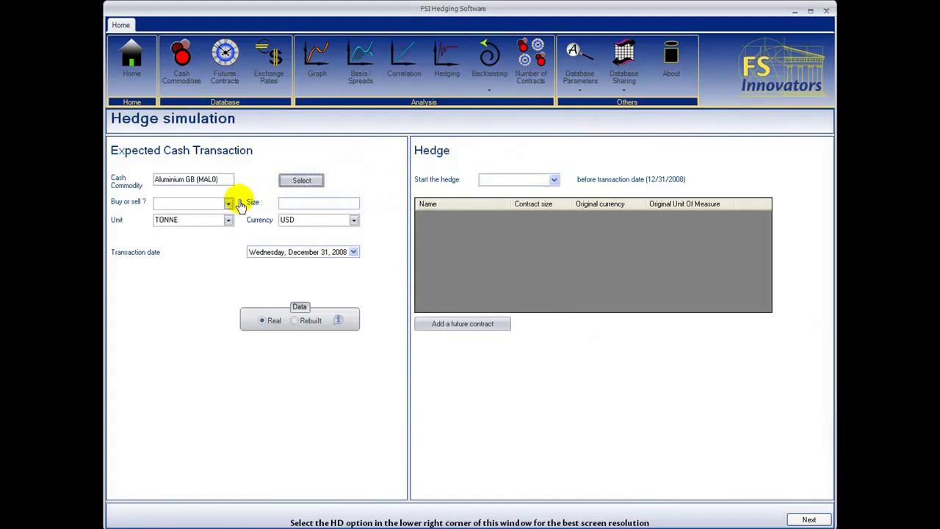
left_click(229, 203)
type("50")
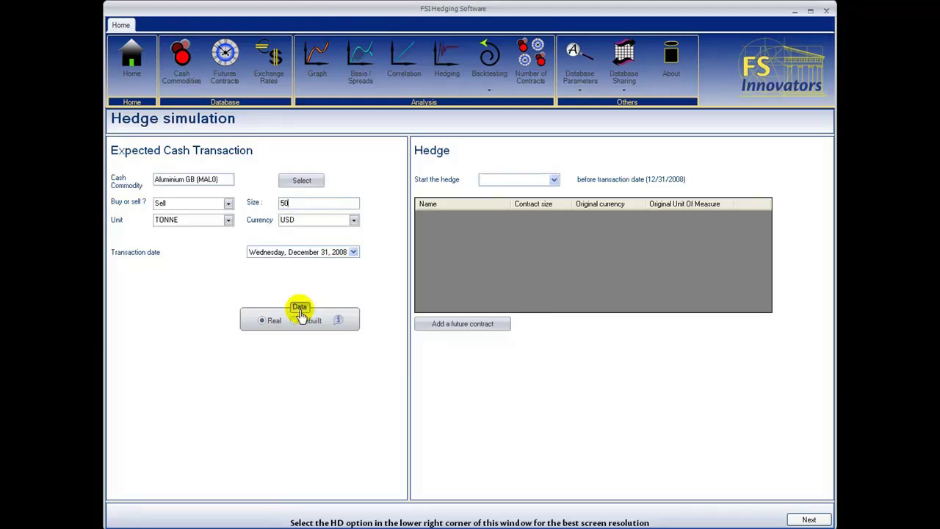
mouse_move(429, 310)
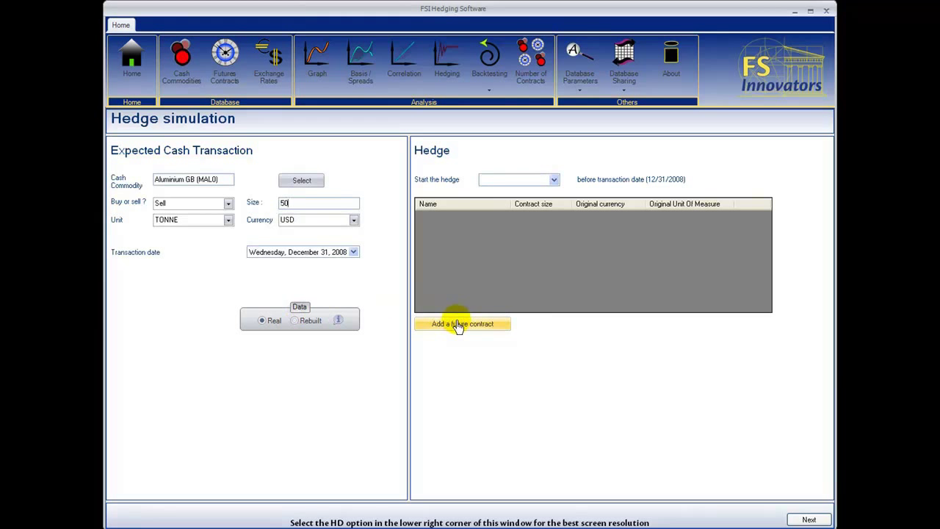
Add Aluminium Alloy LME (MAAc1) as the hedging futures contract.
left_click(461, 325)
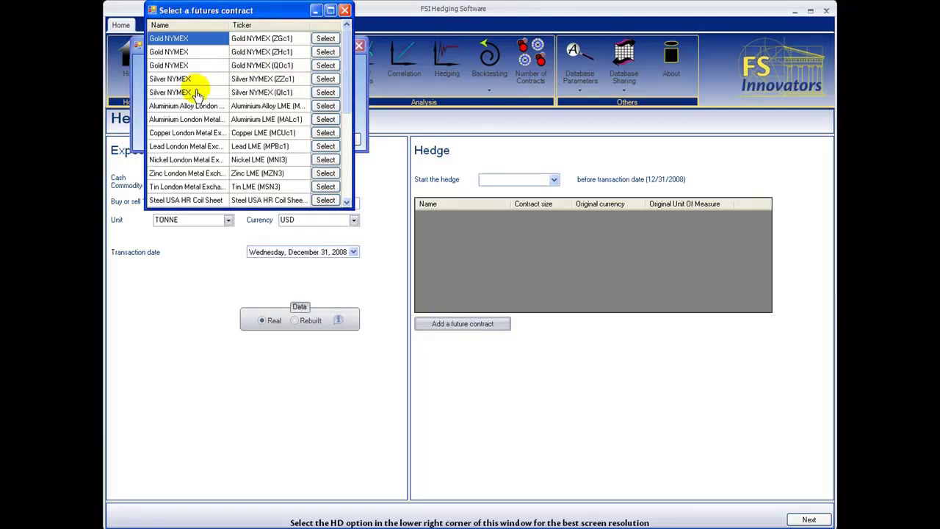
left_click(326, 105)
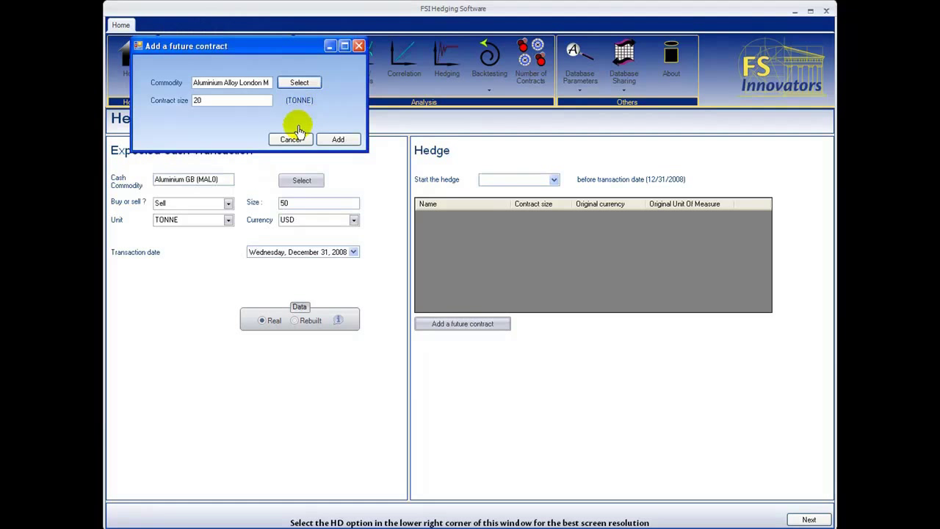
left_click(338, 140)
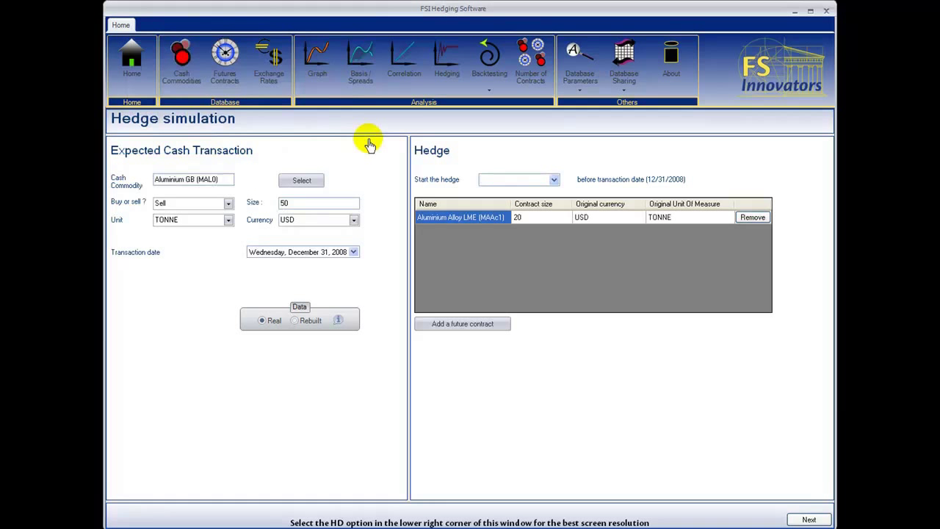
Start the hedge one year before the transaction and run the simulation.
left_click(552, 179)
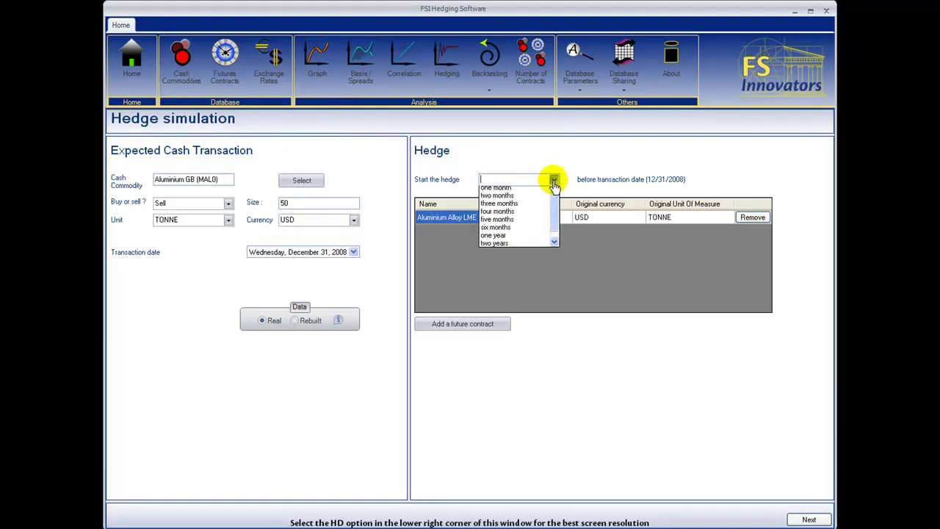
left_click(494, 235)
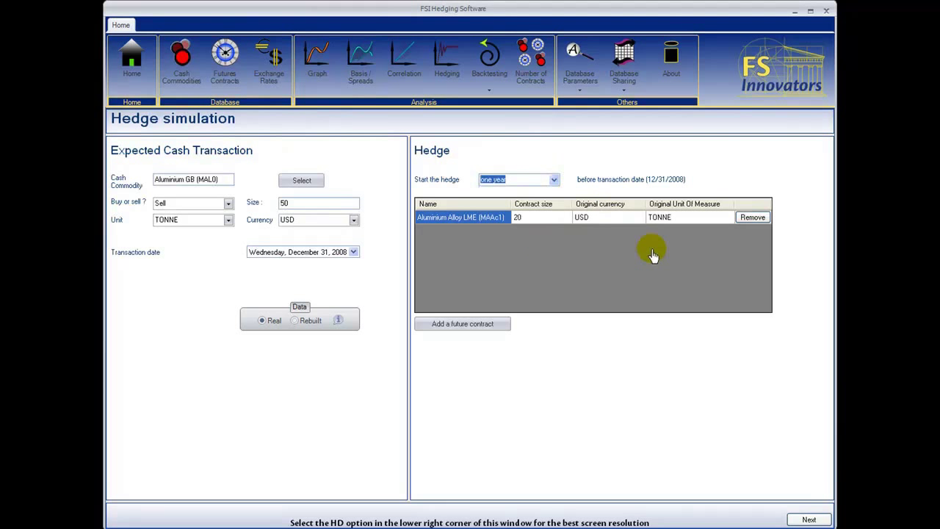
left_click(808, 520)
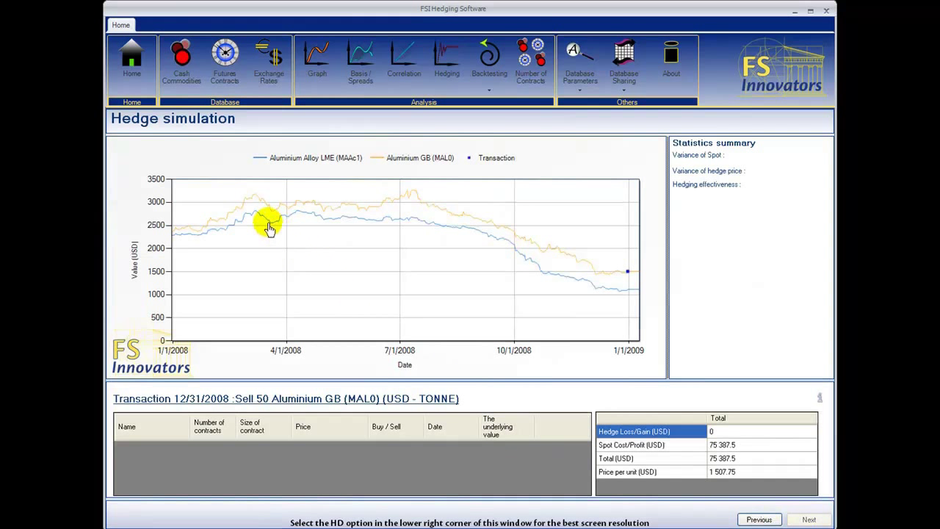
mouse_move(594, 302)
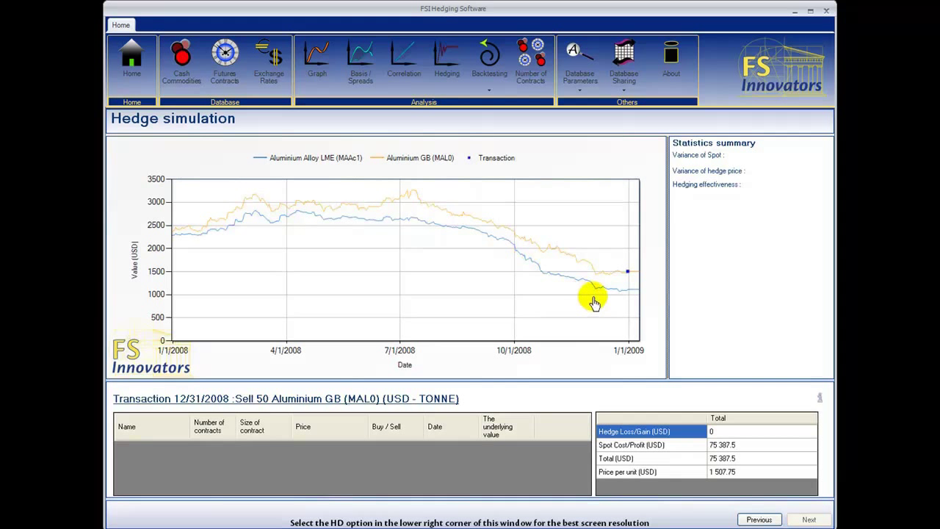
mouse_move(630, 301)
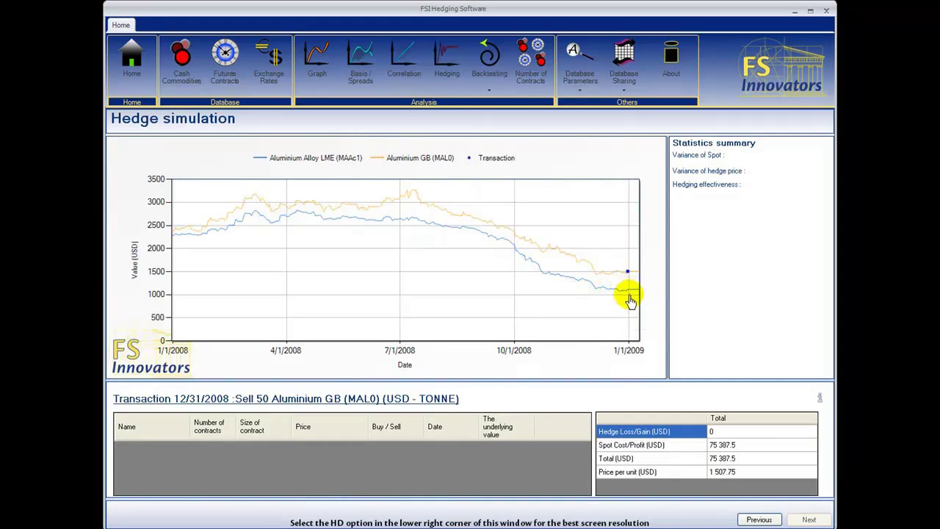
mouse_move(723, 235)
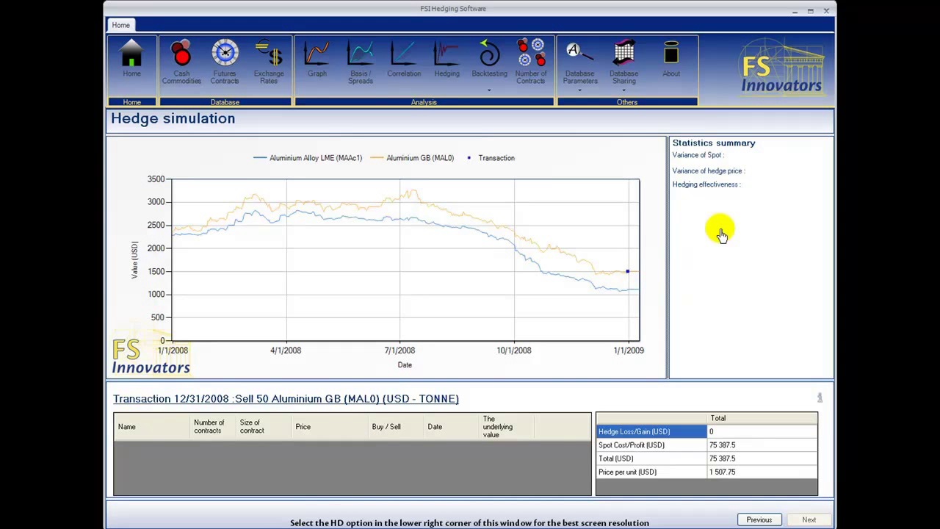
mouse_move(761, 185)
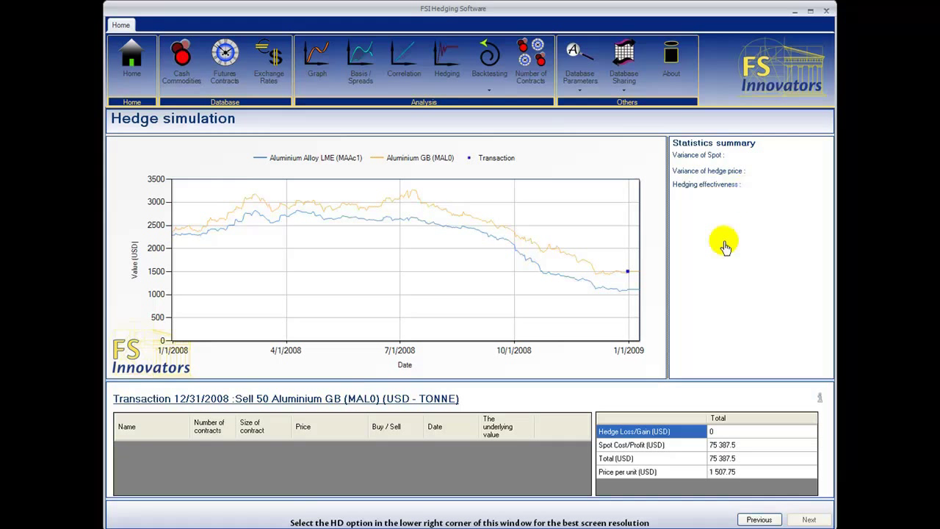
mouse_move(717, 408)
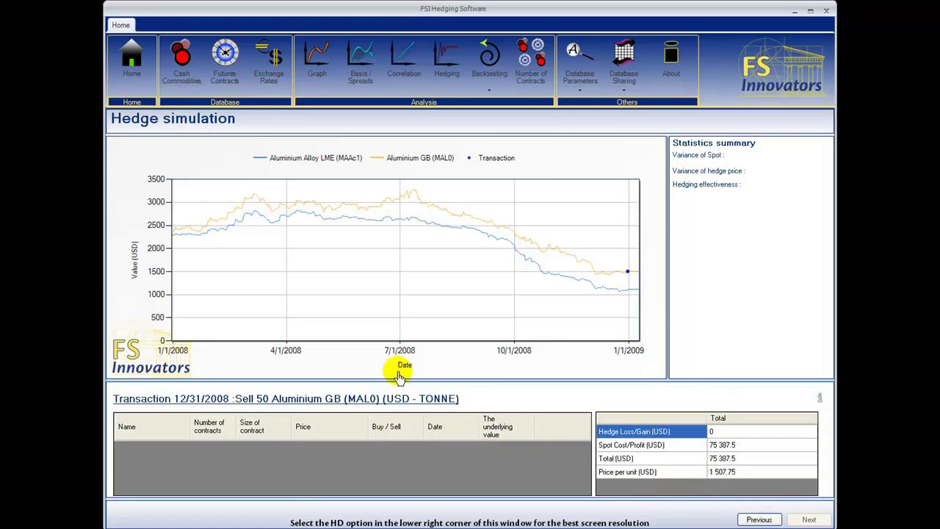
mouse_move(228, 234)
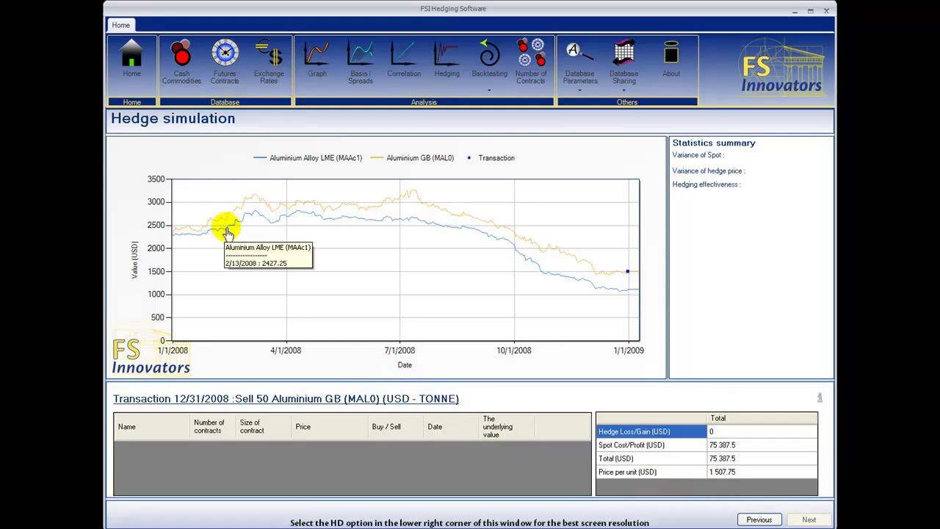
Bring up the hedge simulation chart's context menu of available actions.
right_click(228, 232)
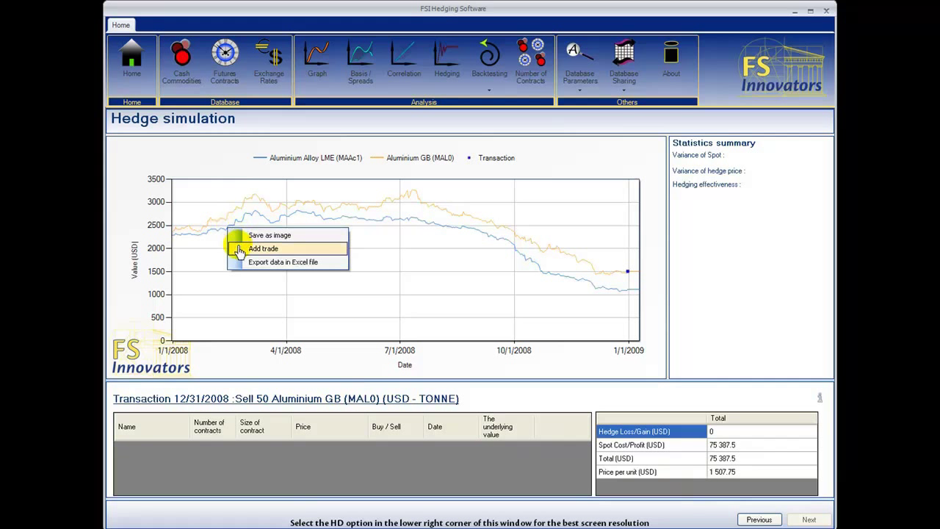
Add the default 2.5-contract Aluminium Alloy LME sell trade dated 2/13/2008.
left_click(263, 248)
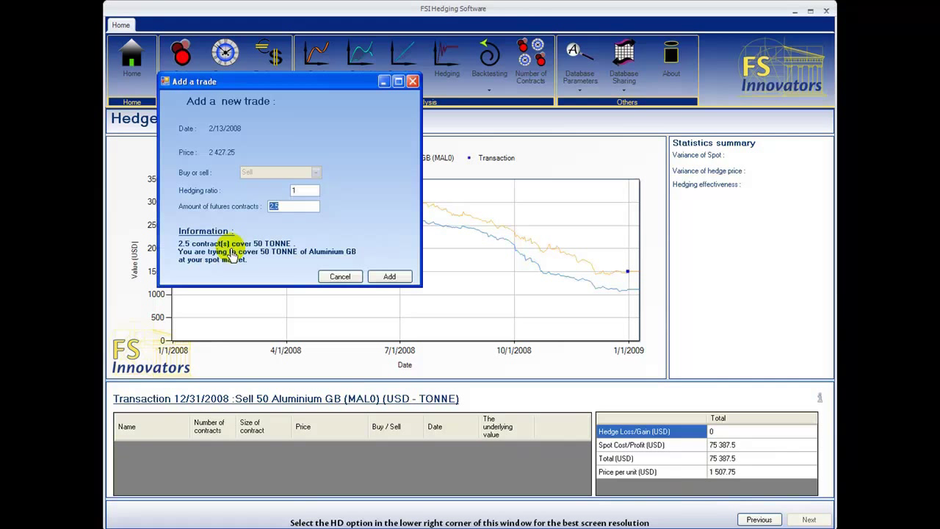
mouse_move(270, 267)
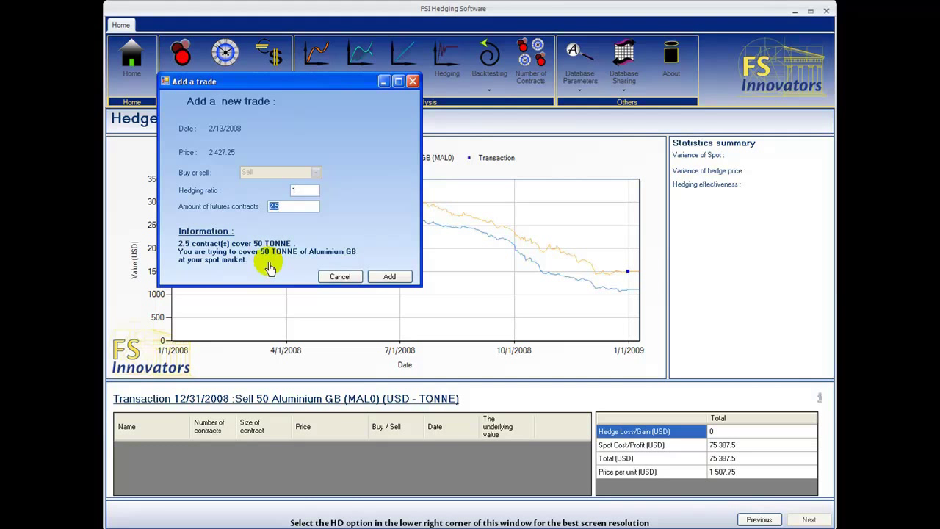
mouse_move(373, 277)
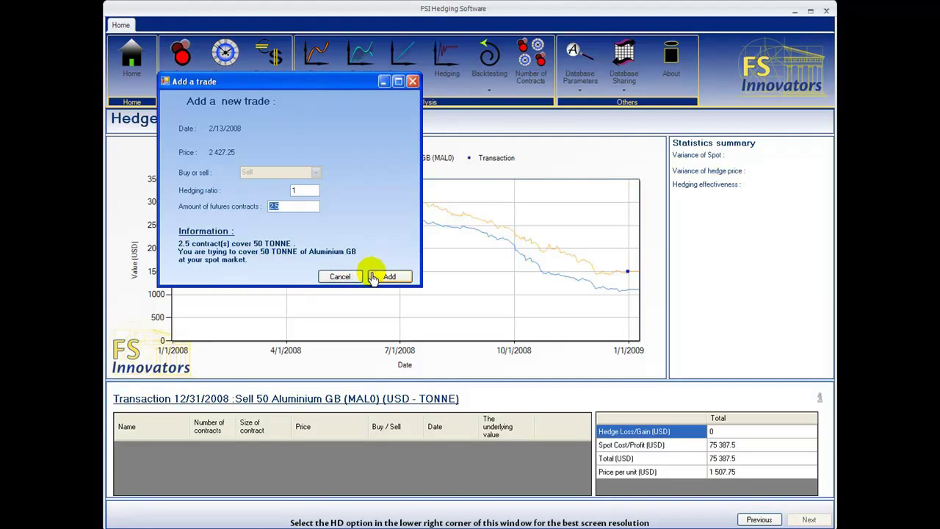
left_click(390, 277)
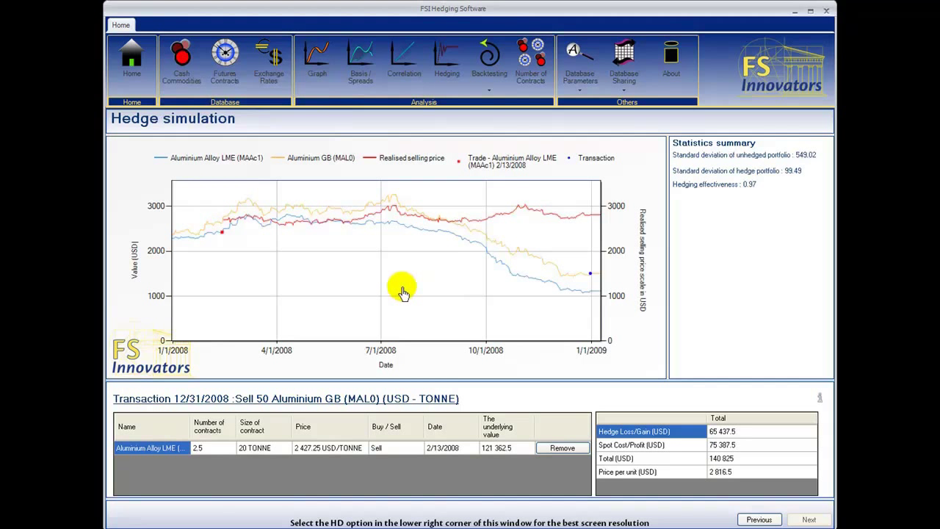
mouse_move(223, 237)
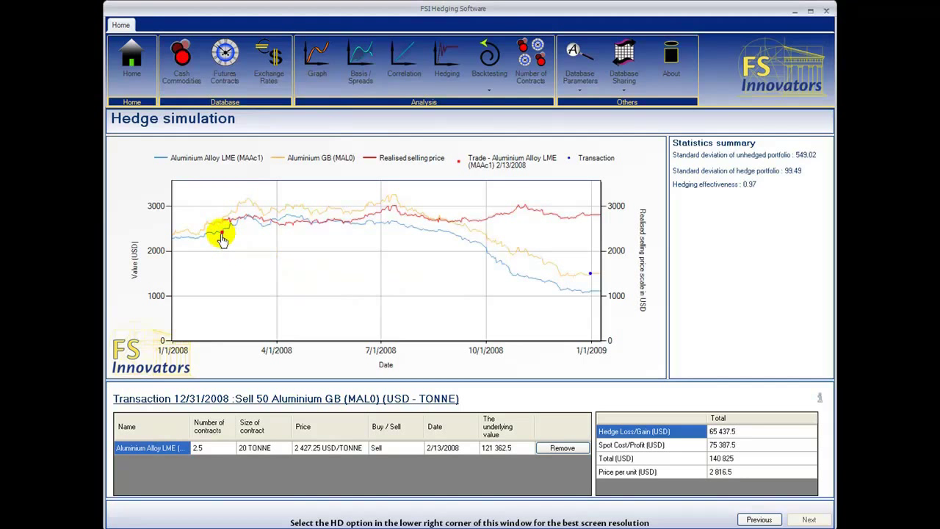
mouse_move(223, 234)
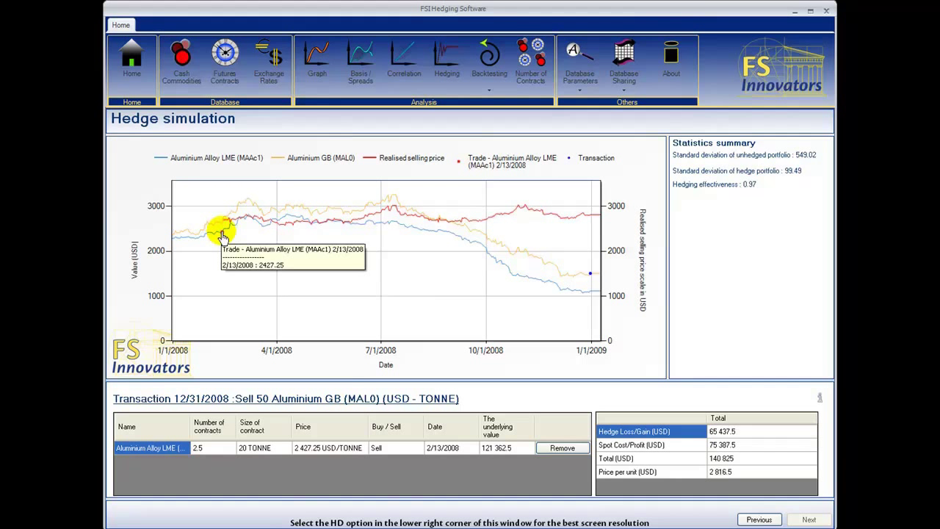
mouse_move(567, 268)
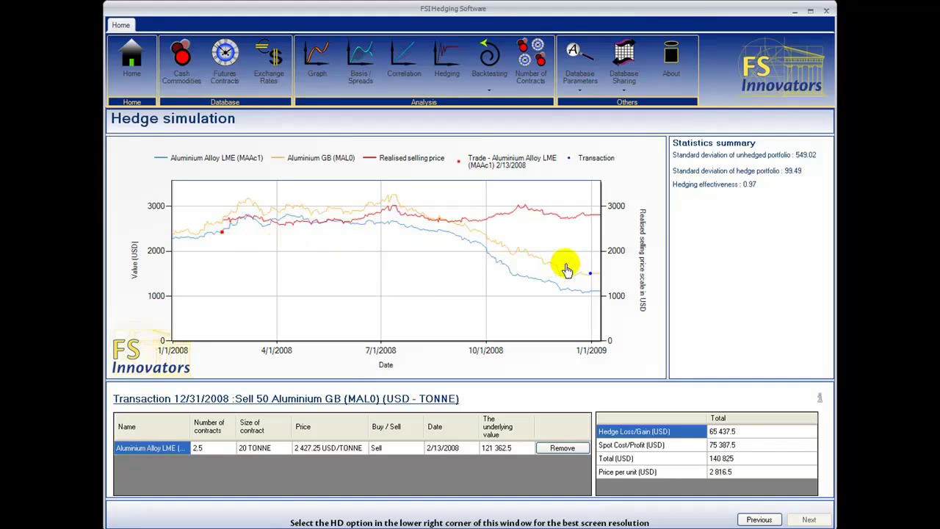
mouse_move(805, 164)
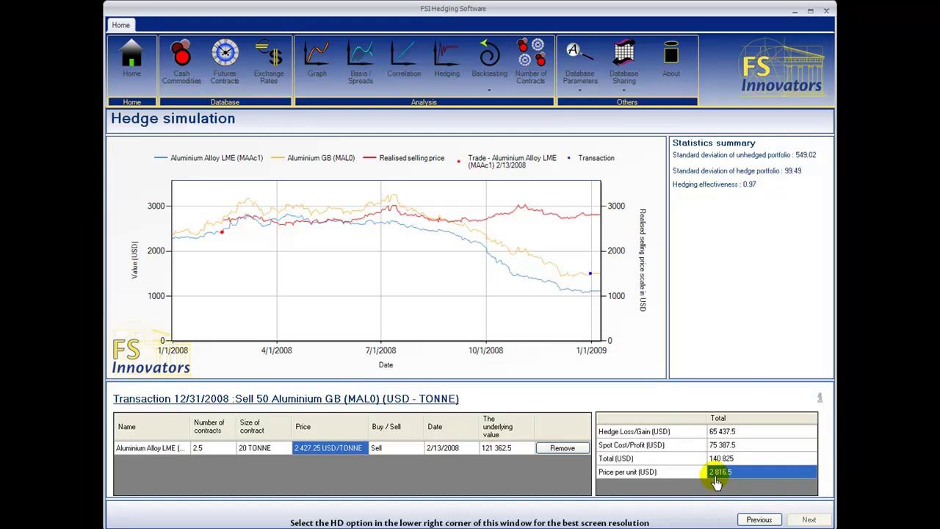
mouse_move(591, 219)
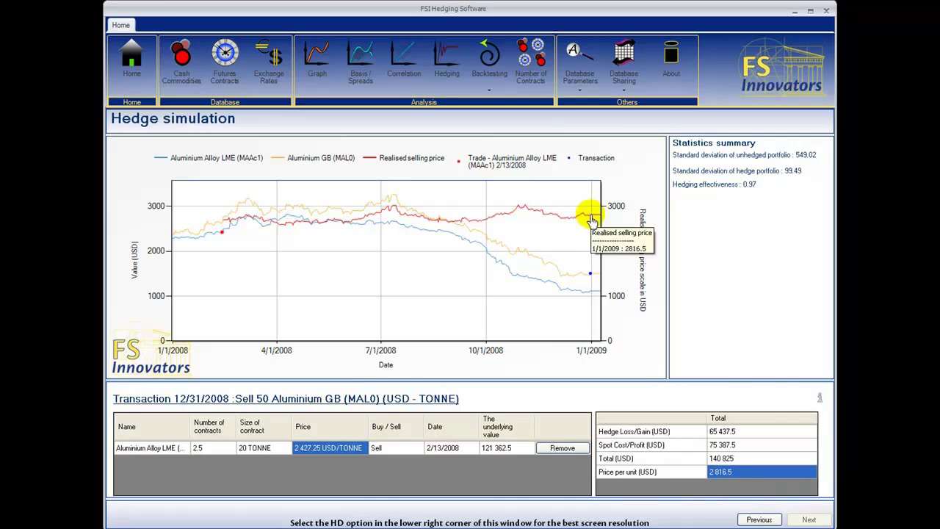
mouse_move(591, 279)
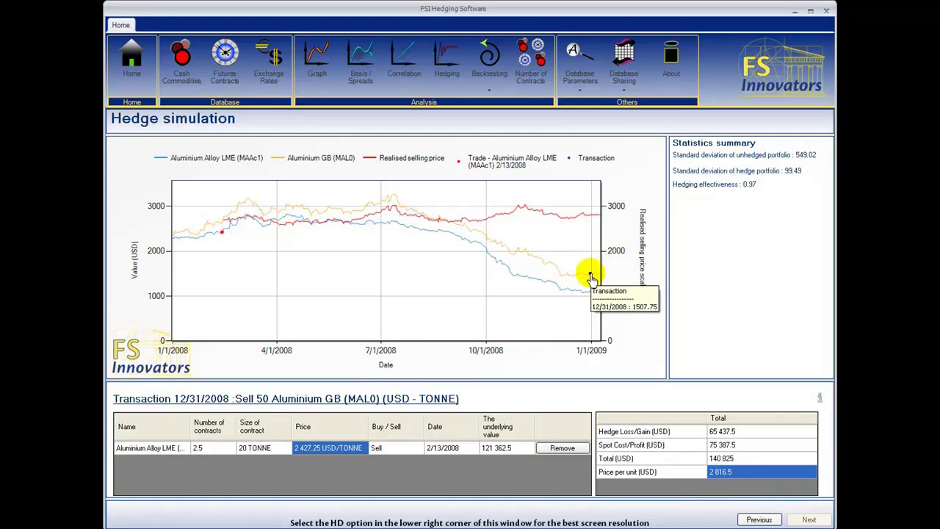
mouse_move(591, 278)
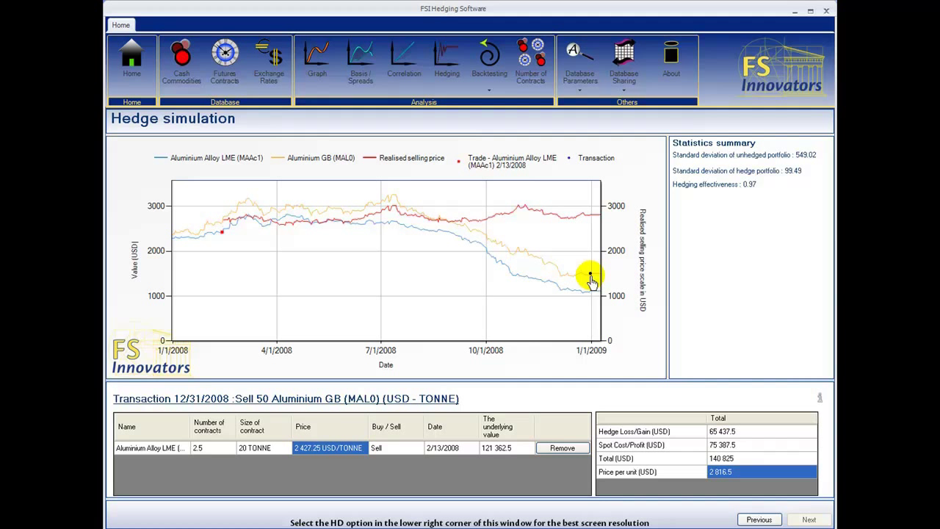
mouse_move(547, 209)
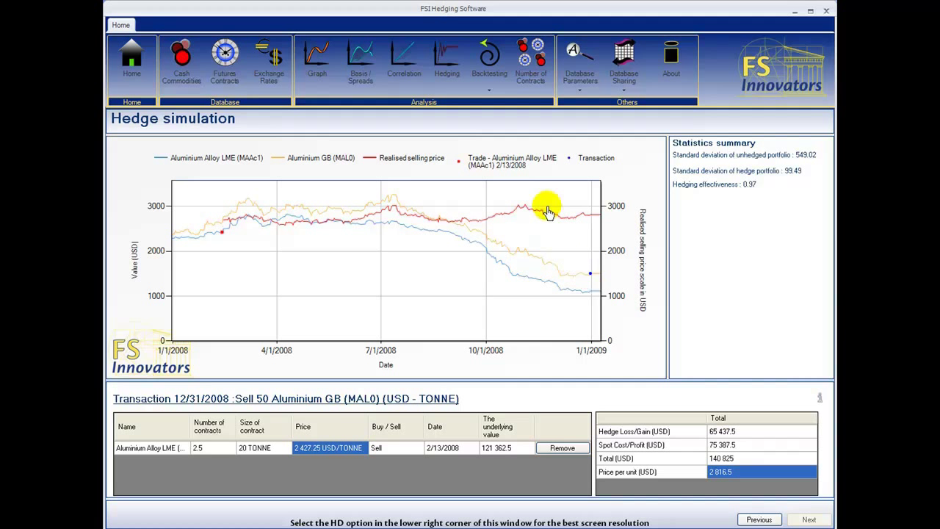
Run a trade simulation of the 50-tonne Aluminium GB sale via Backtesting.
left_click(489, 59)
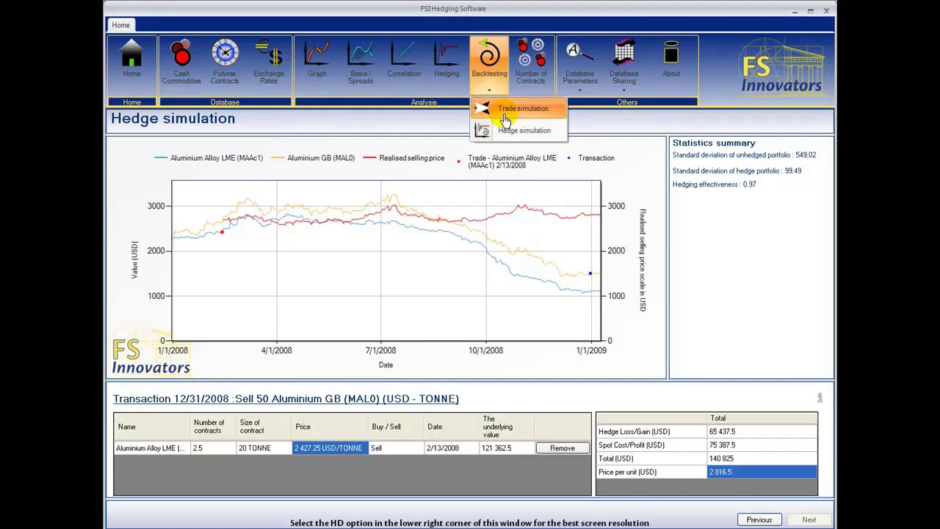
left_click(523, 109)
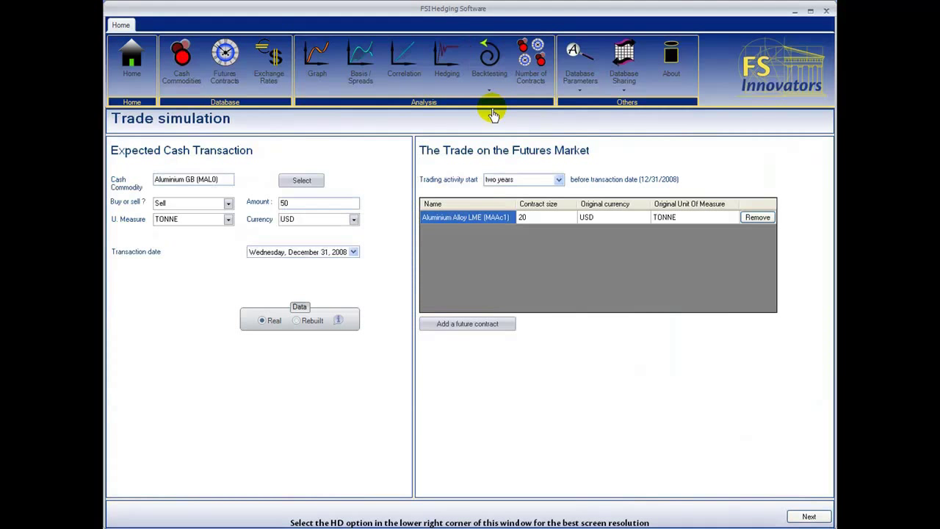
left_click(808, 518)
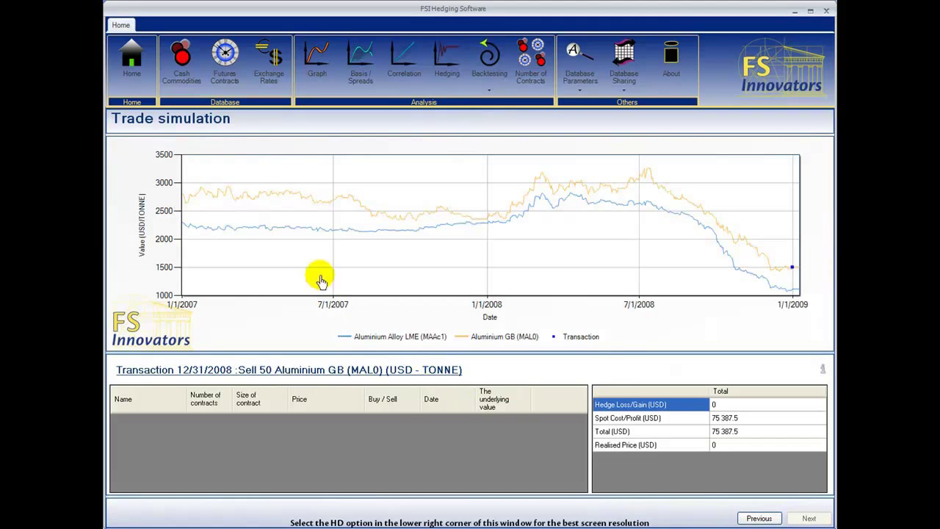
Start adding a trade from the chart menu, then cancel without adding it.
right_click(322, 282)
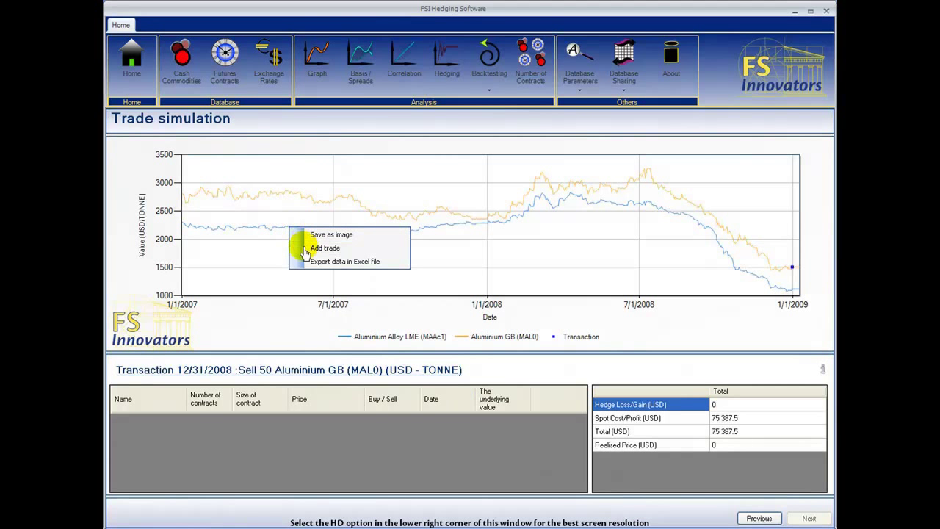
left_click(324, 247)
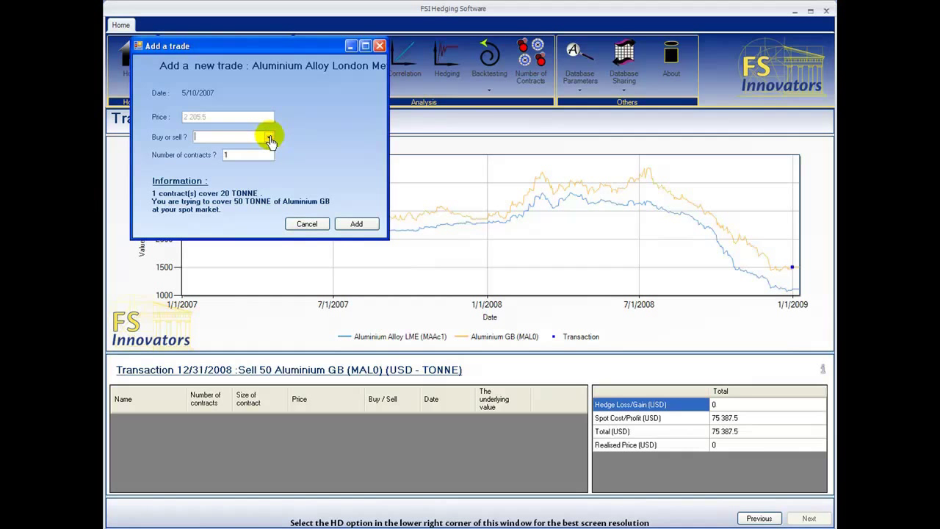
left_click(306, 223)
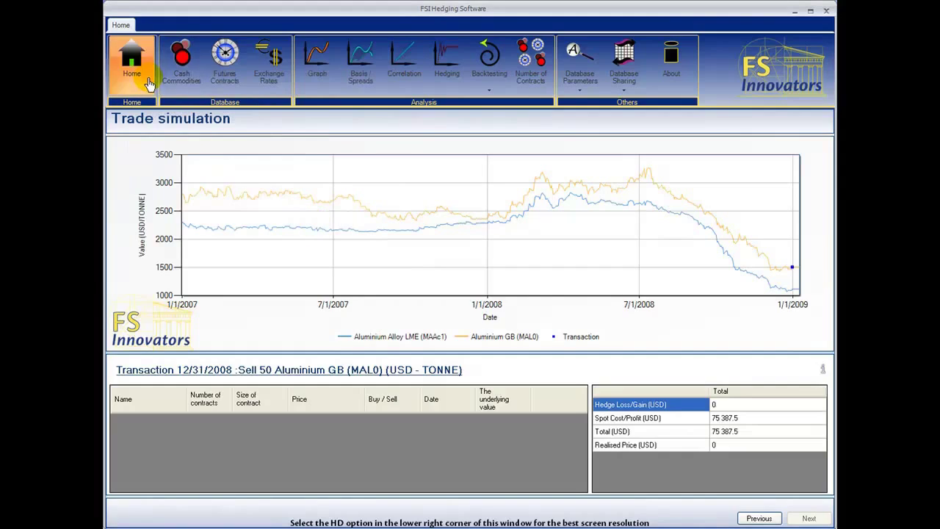